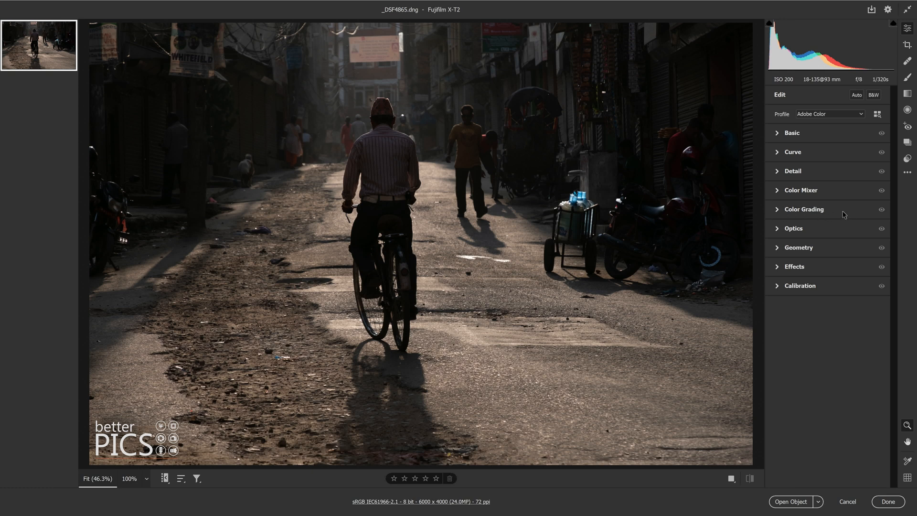
mouse_move(793, 217)
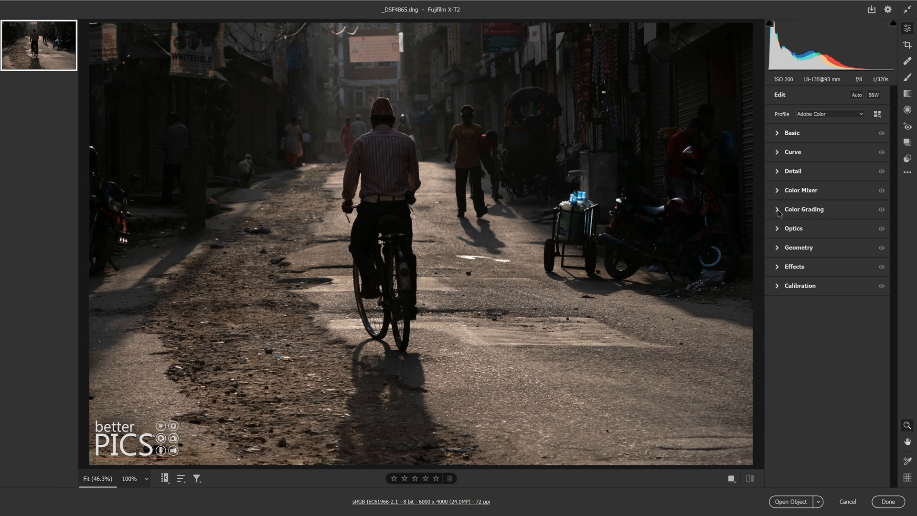
Expand the Color Grading panel to reveal the Shadows, Midtones and Highlights wheels
click(803, 208)
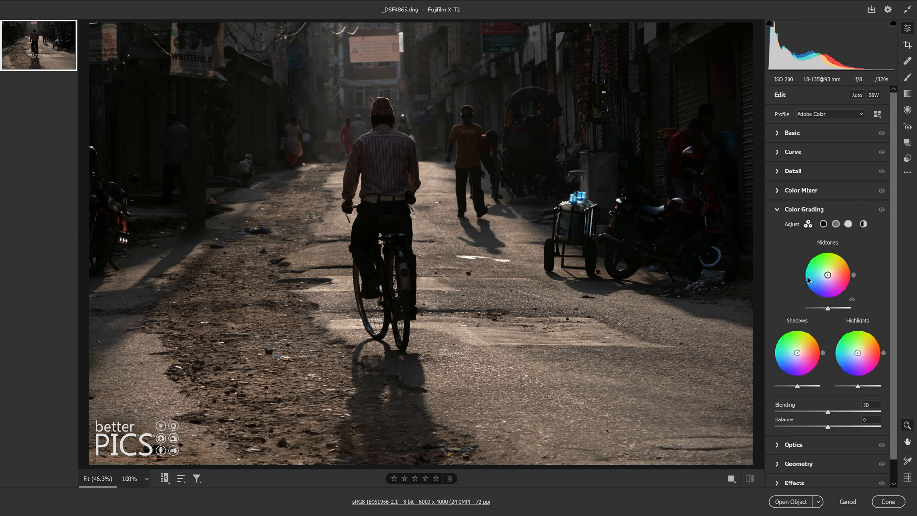
mouse_move(825, 258)
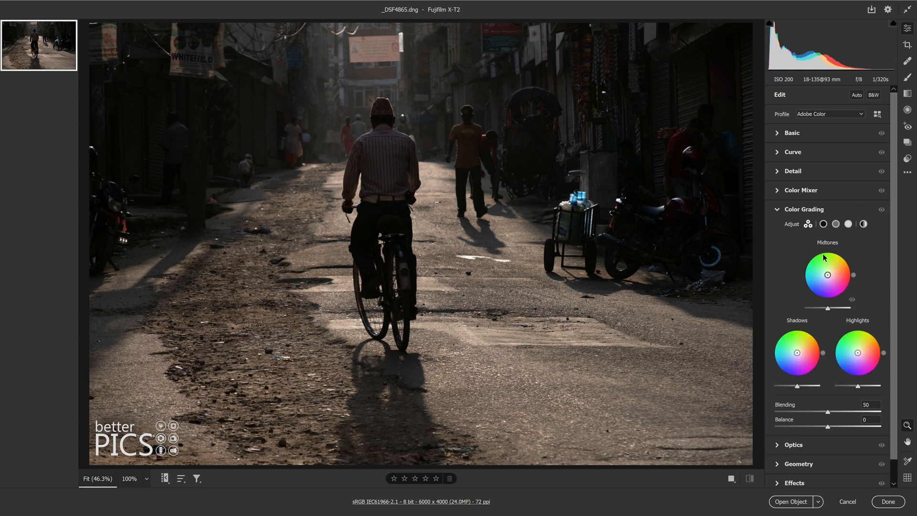
mouse_move(804, 322)
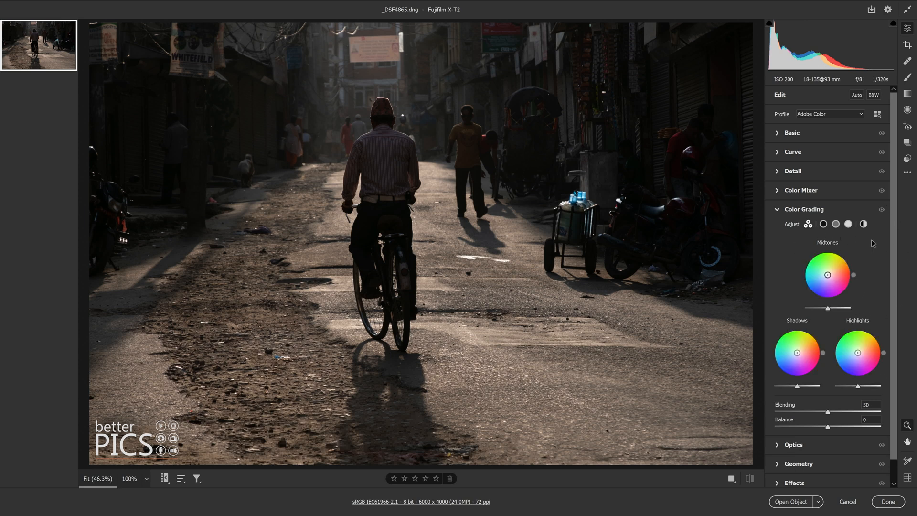
mouse_move(868, 259)
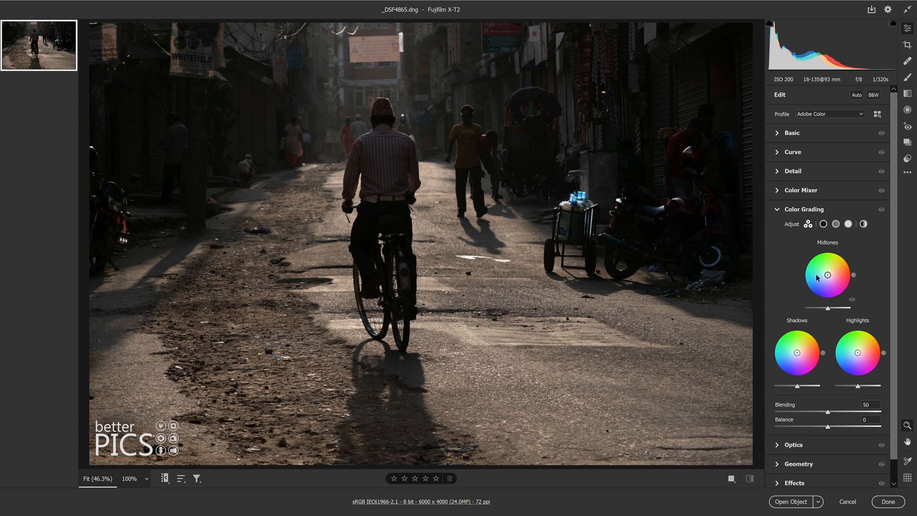
mouse_move(871, 325)
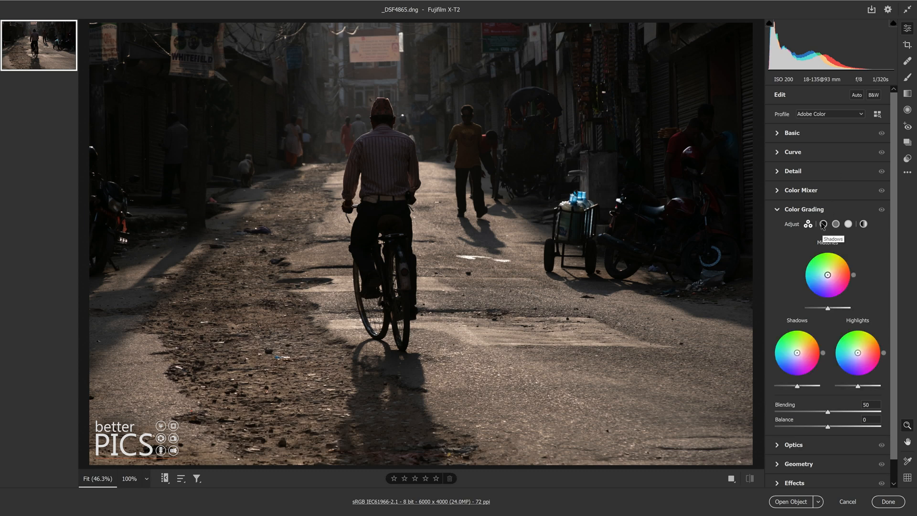
Preview the Shadows, Midtones and Highlights wheels individually, then settle on the Global wheel
click(823, 224)
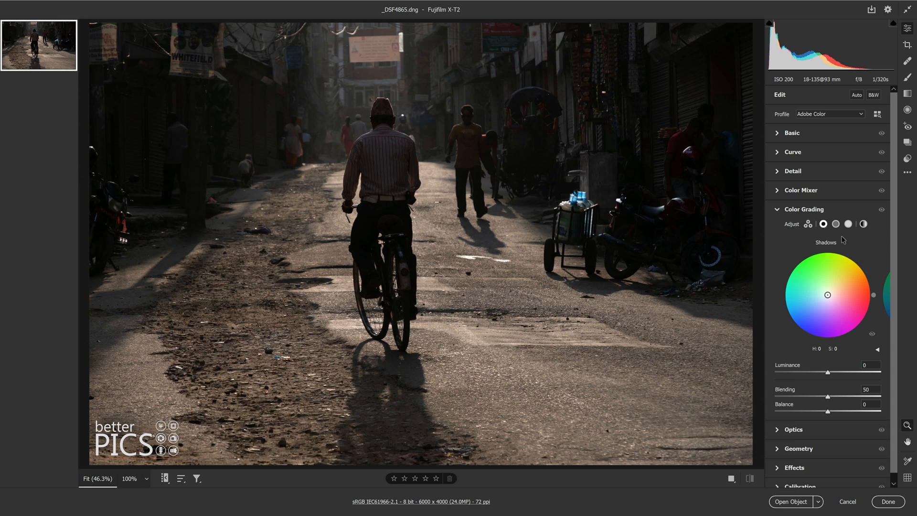
click(836, 224)
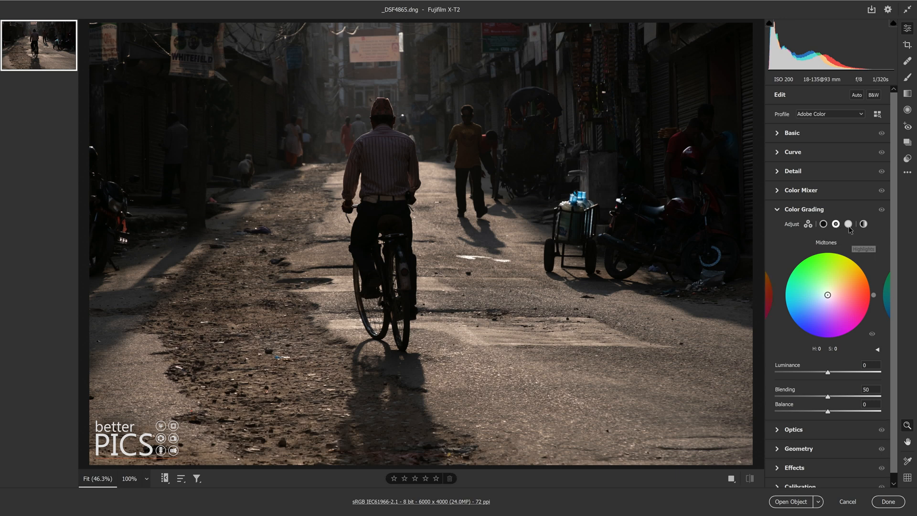
click(862, 224)
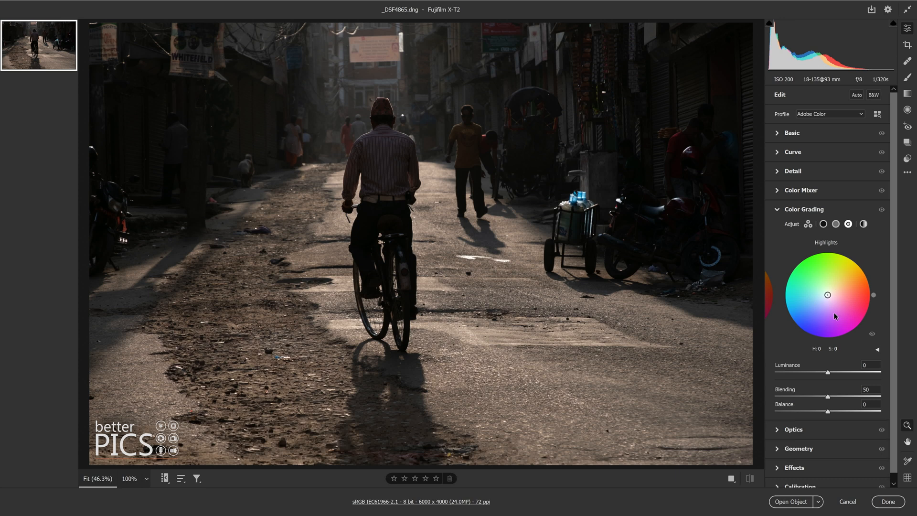
mouse_move(823, 268)
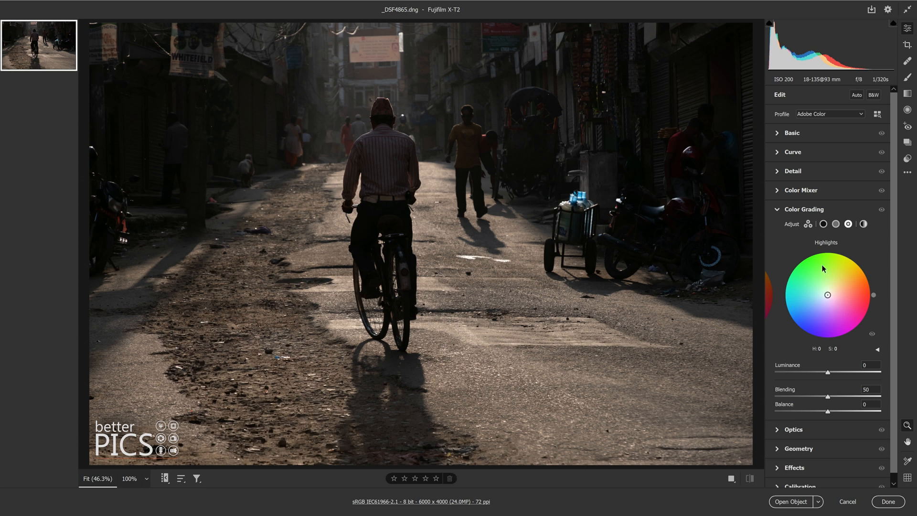
mouse_move(819, 287)
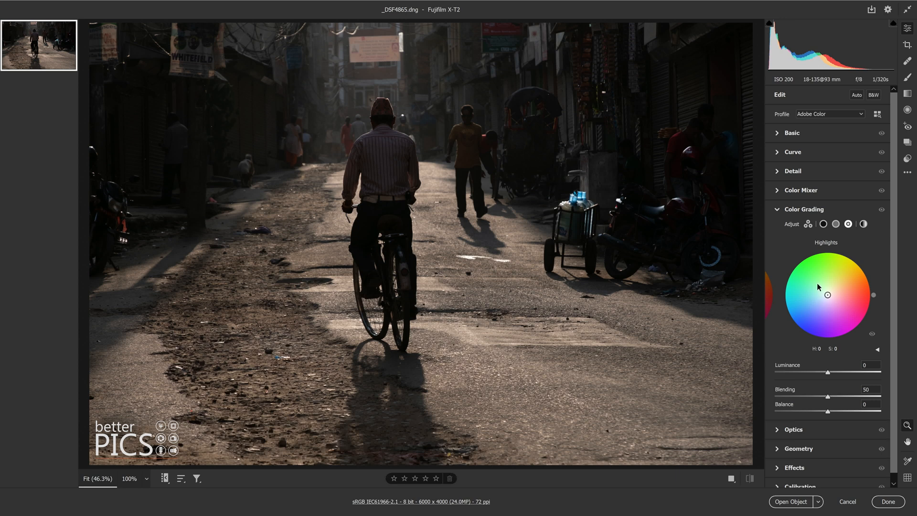
mouse_move(823, 281)
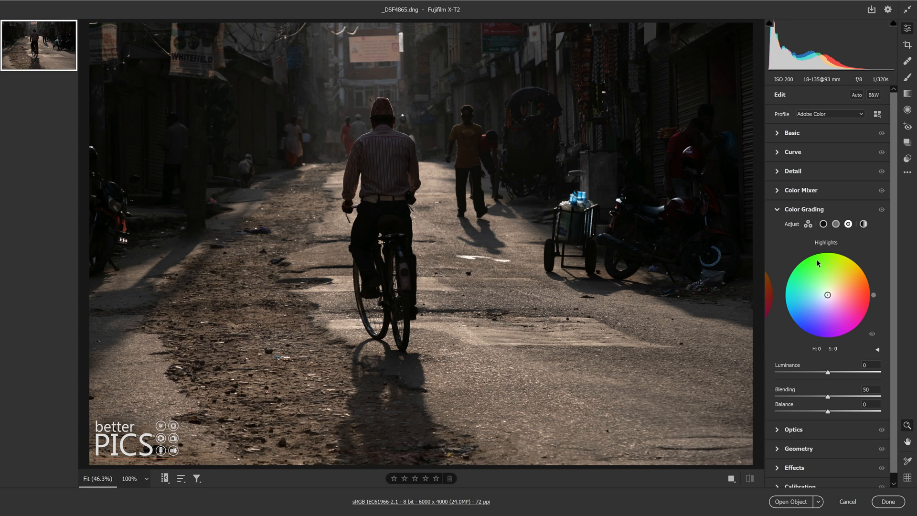
mouse_move(863, 224)
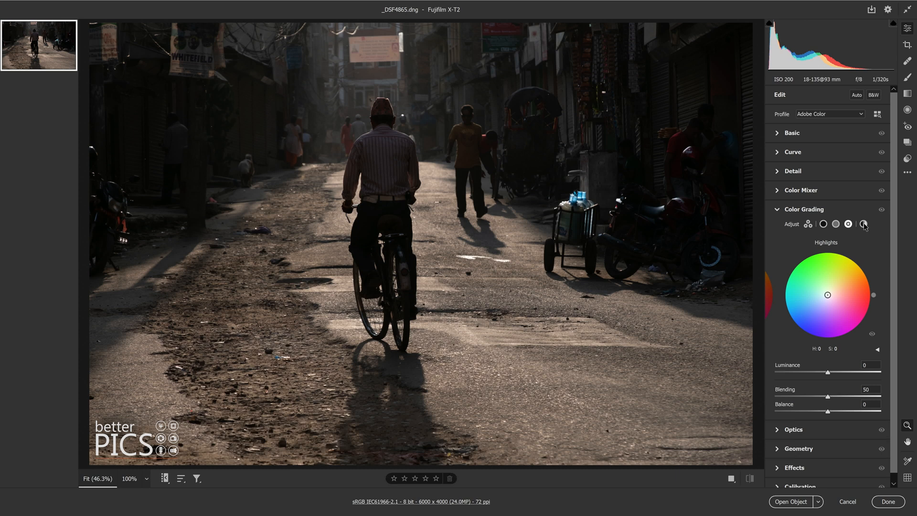
click(863, 223)
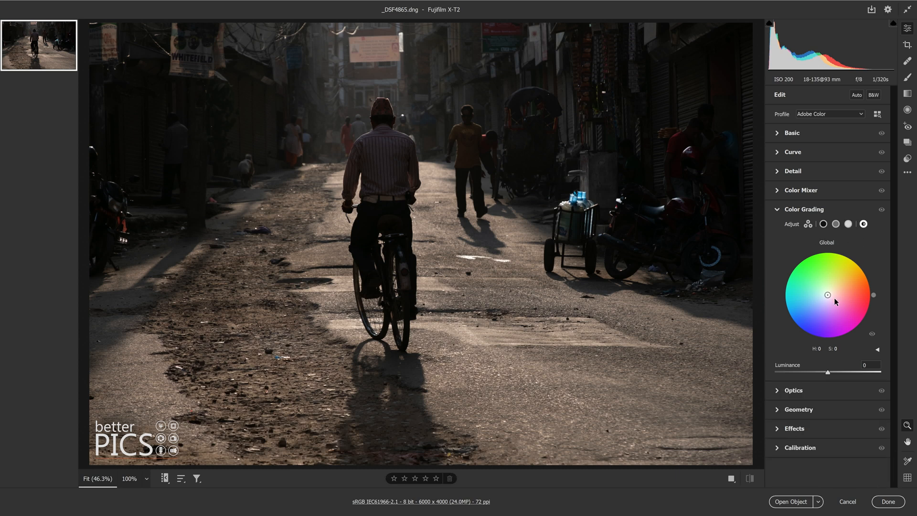
mouse_move(829, 310)
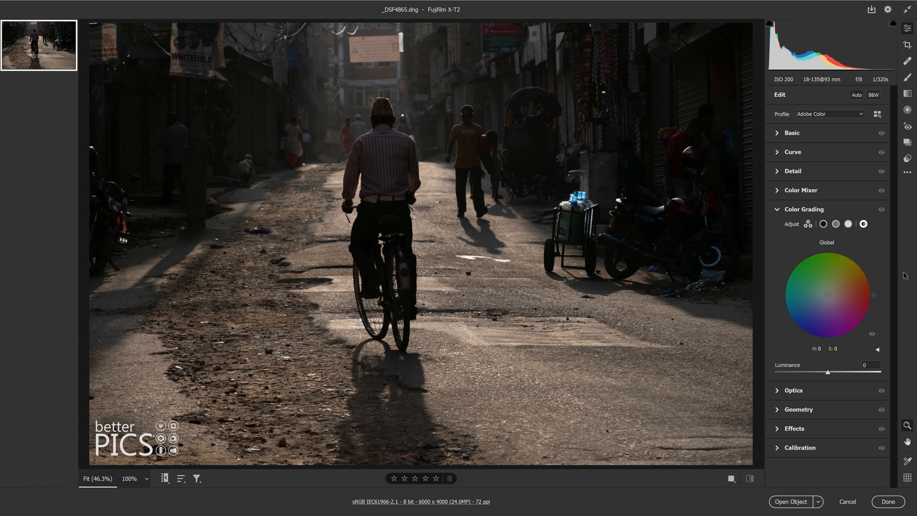
mouse_move(540, 169)
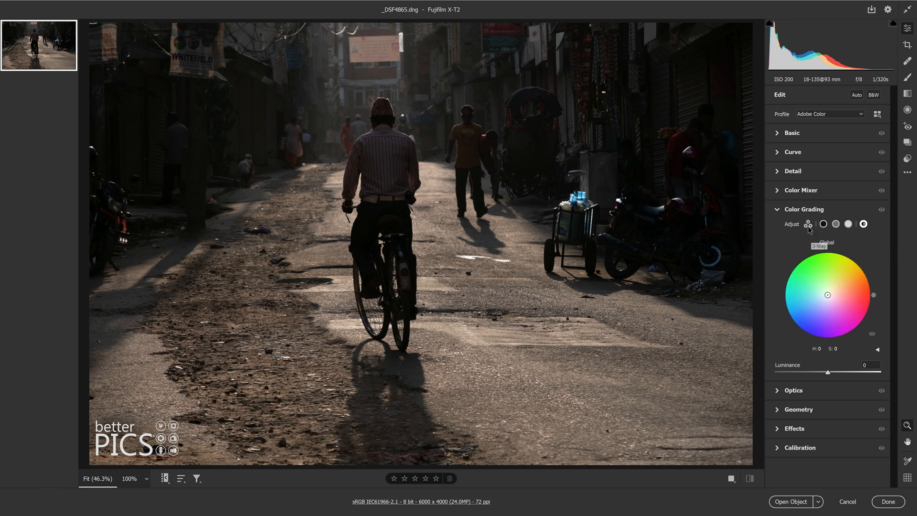
mouse_move(811, 284)
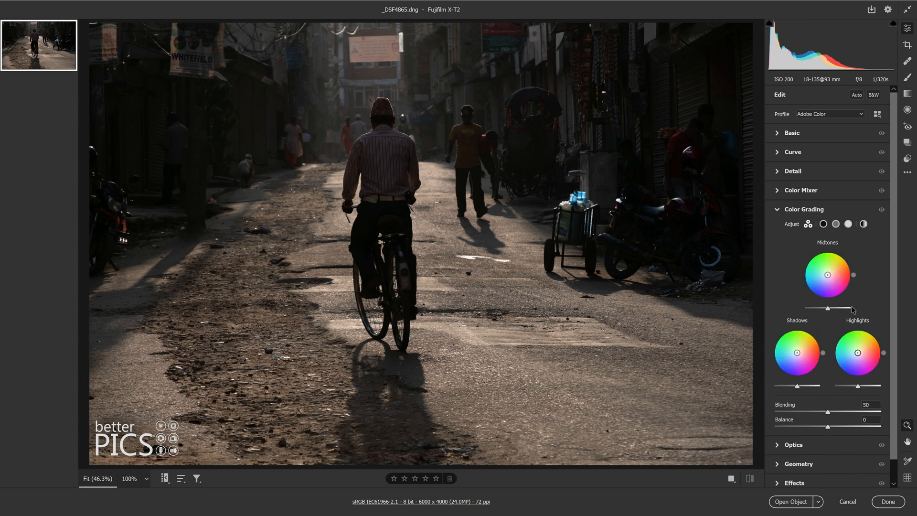
Darken Midtones luminance and bring it back to zero, then nudge Highlights luminance
drag(845, 308, 827, 309)
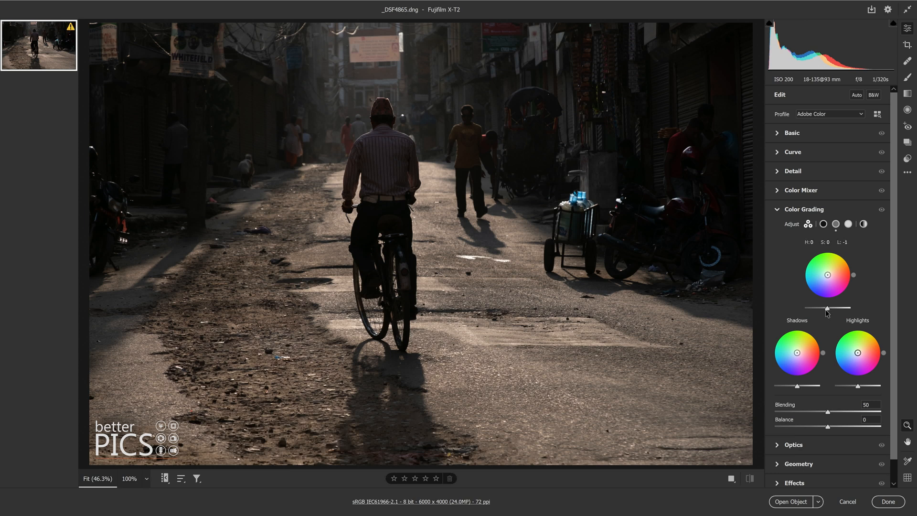
drag(826, 308, 826, 305)
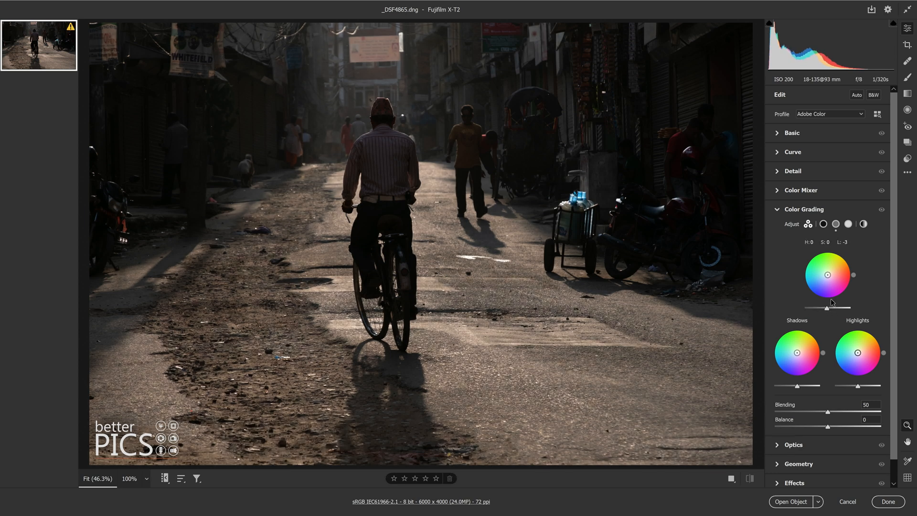
drag(826, 307, 806, 307)
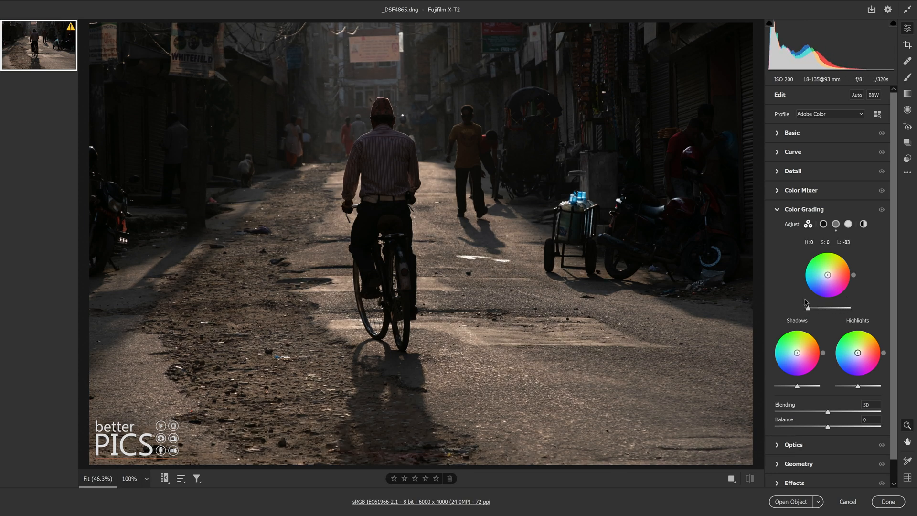
drag(806, 308, 831, 308)
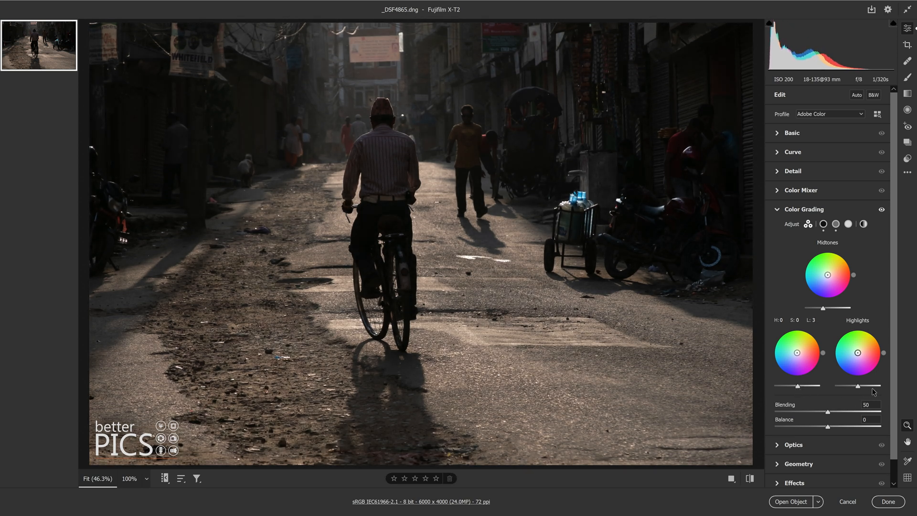
drag(857, 386, 854, 386)
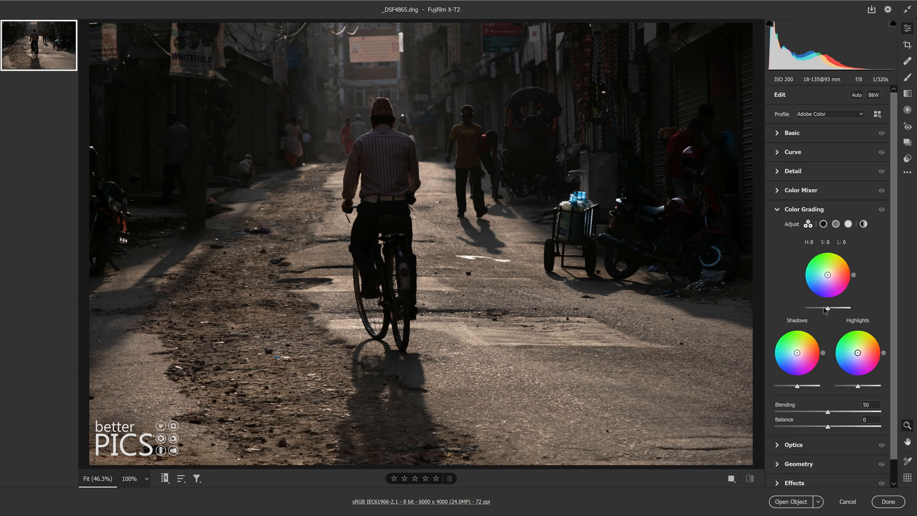
mouse_move(889, 284)
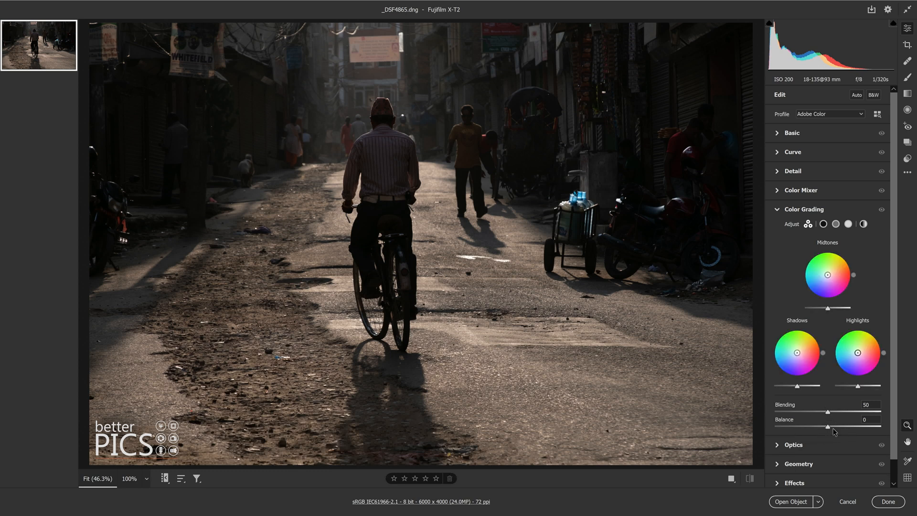
mouse_move(815, 410)
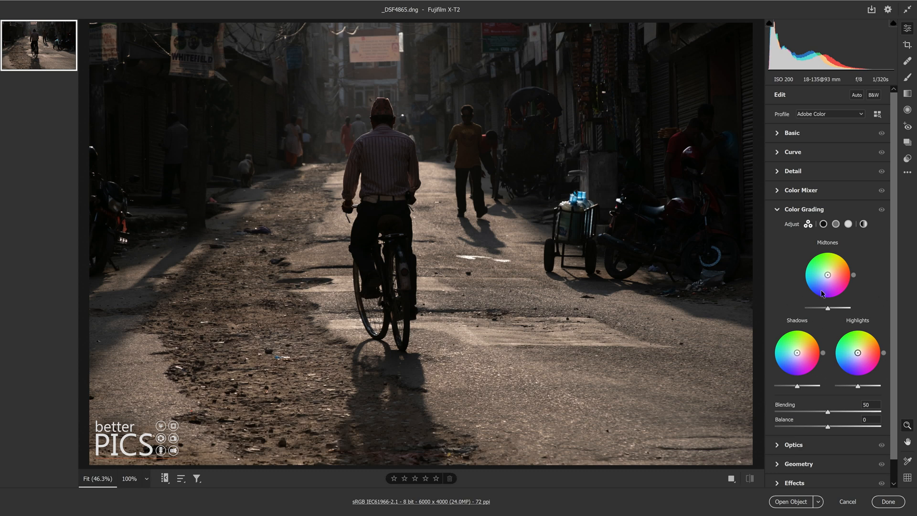
mouse_move(826, 413)
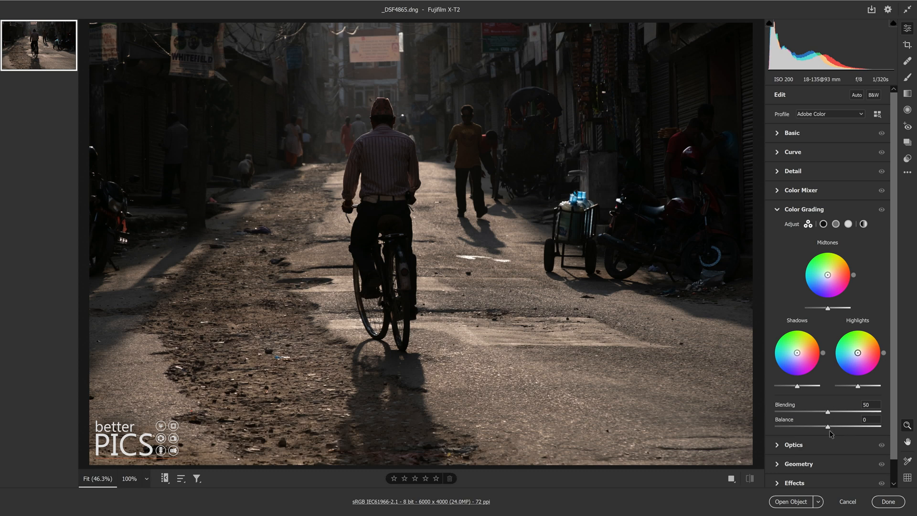
Push Blending up to 100, then return it to 50
drag(844, 413, 825, 412)
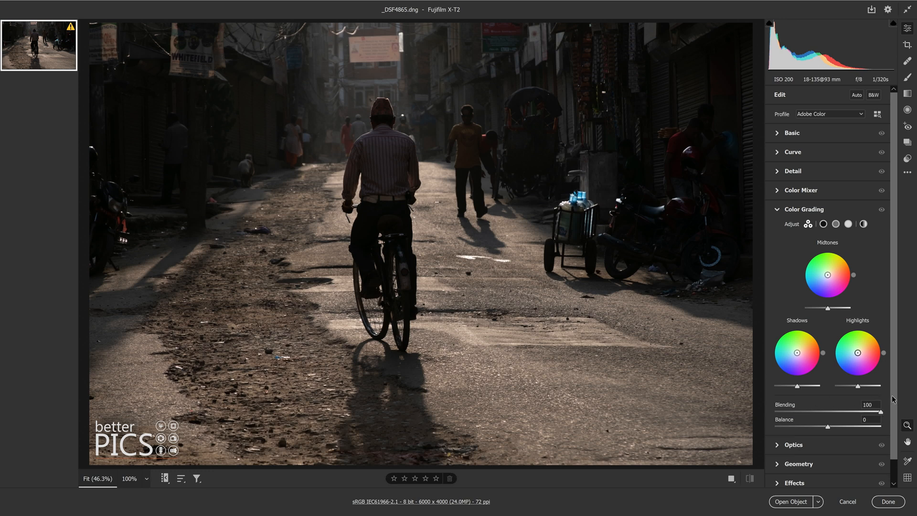
drag(879, 412, 826, 412)
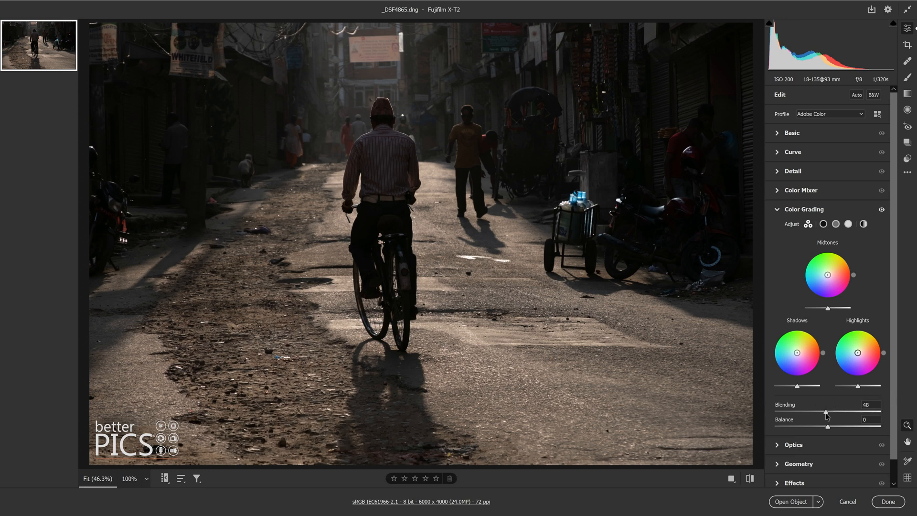
drag(827, 411, 828, 427)
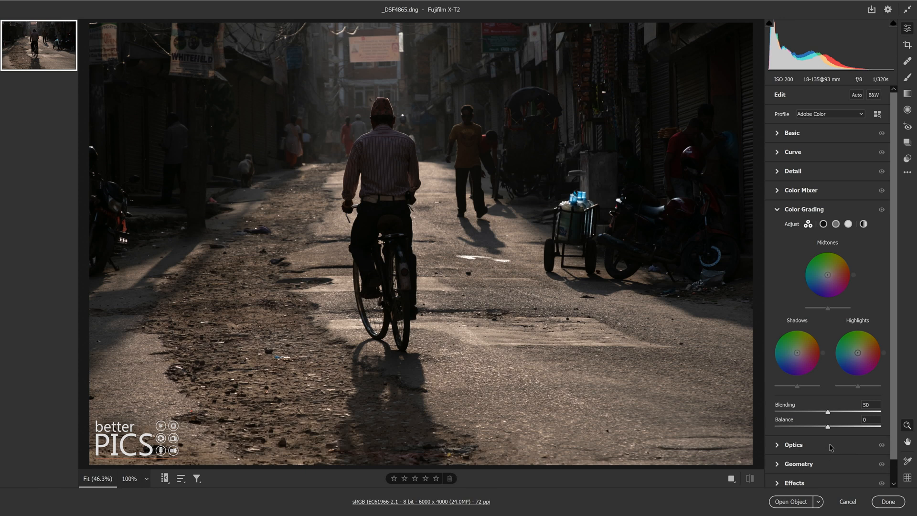
mouse_move(826, 445)
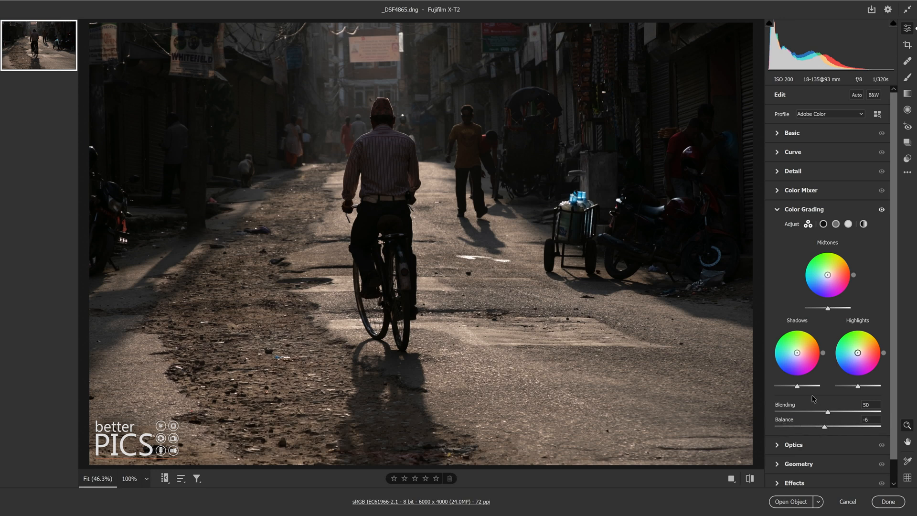
Try Balance at -50 and +56, then return it to 0
drag(841, 427, 800, 427)
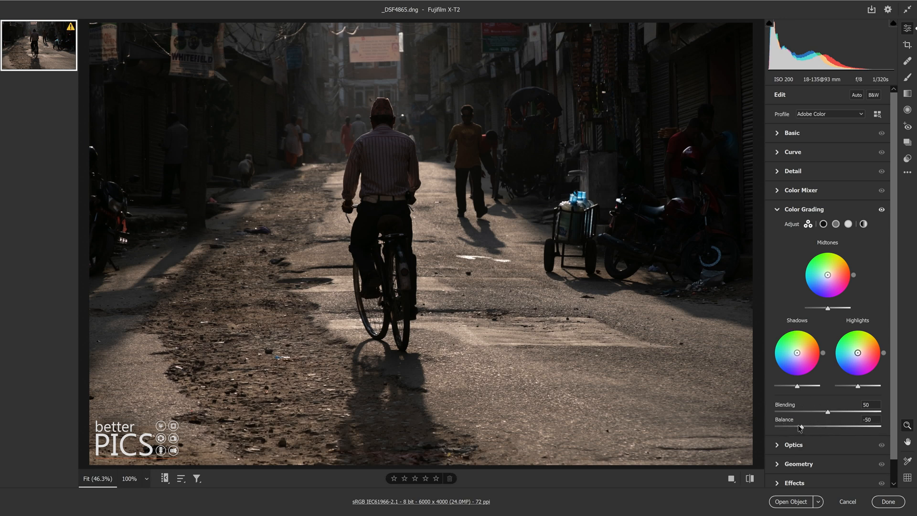
drag(800, 427, 860, 427)
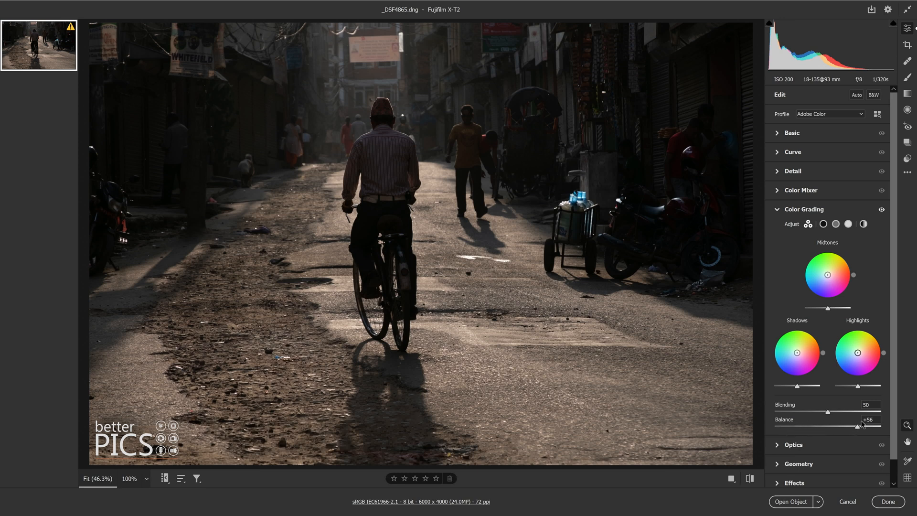
drag(877, 427, 826, 427)
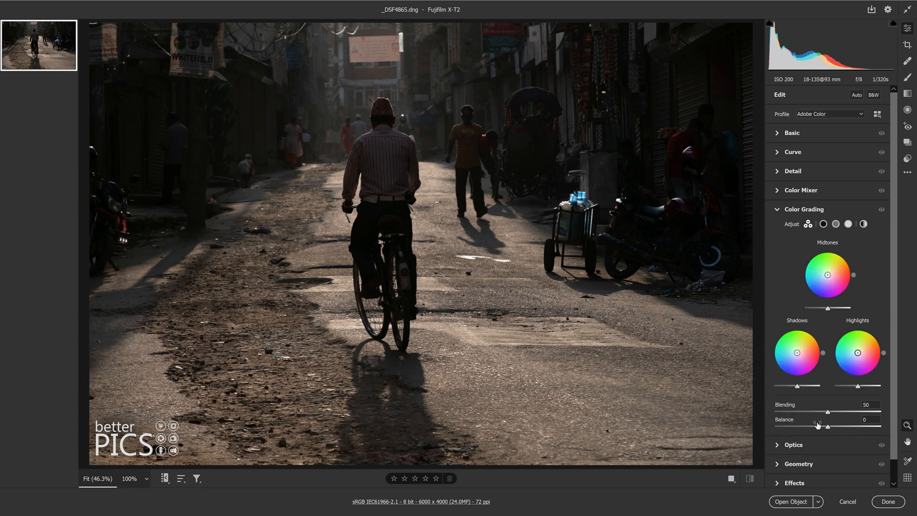
mouse_move(879, 251)
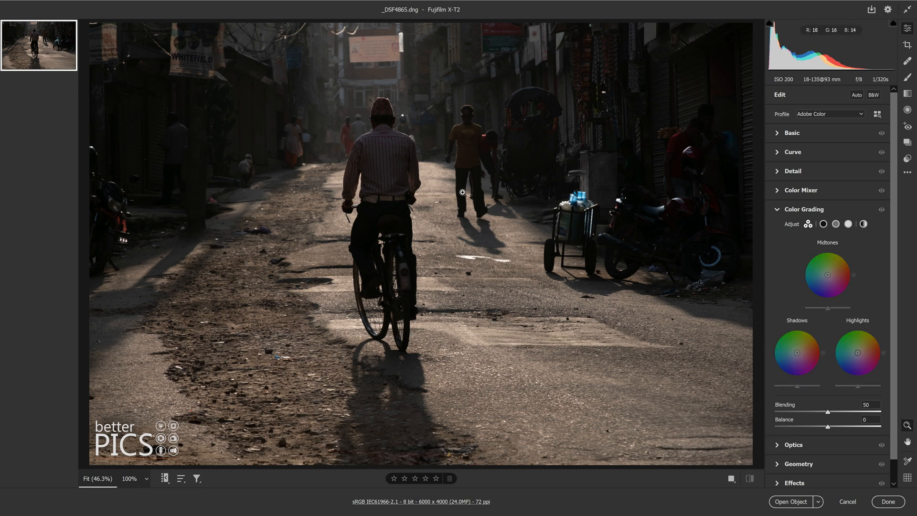
mouse_move(633, 141)
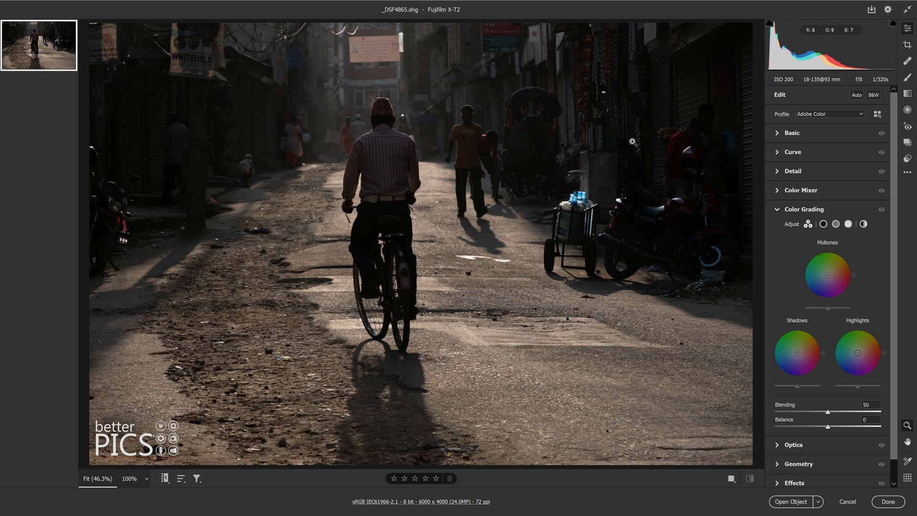
mouse_move(404, 289)
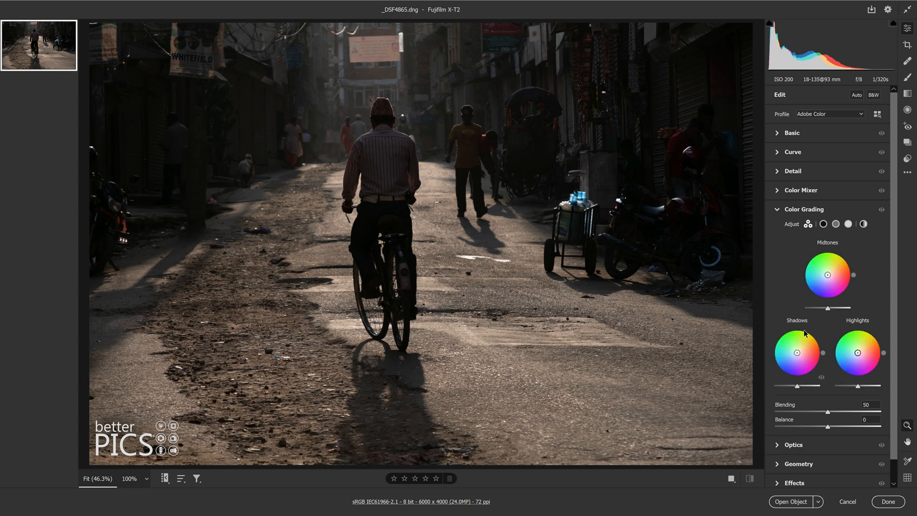
mouse_move(635, 203)
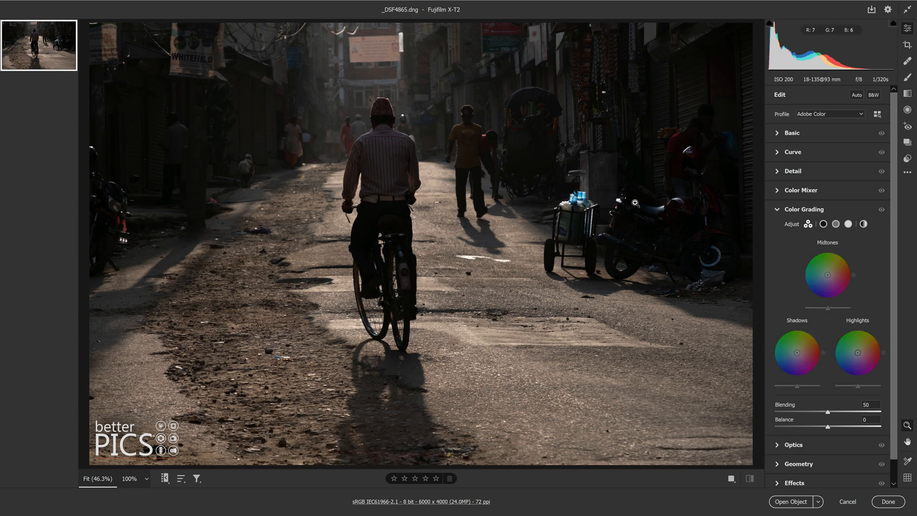
mouse_move(649, 209)
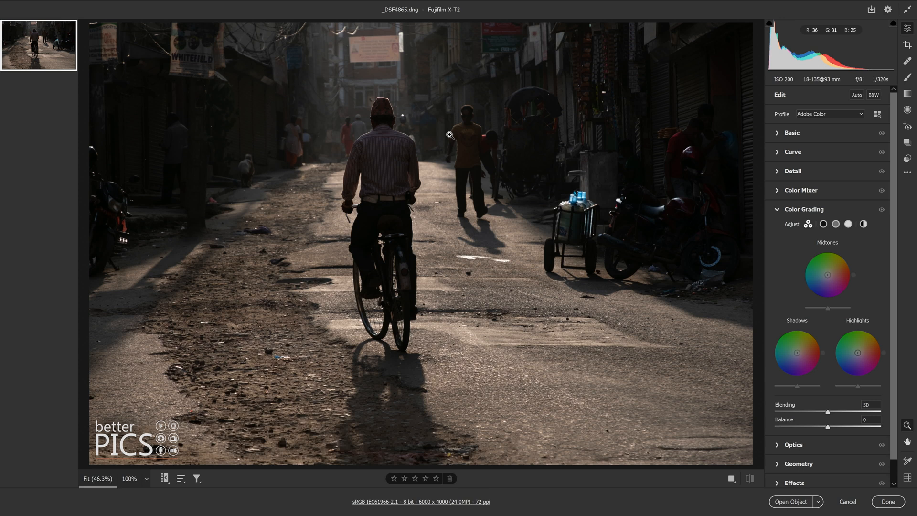
mouse_move(537, 122)
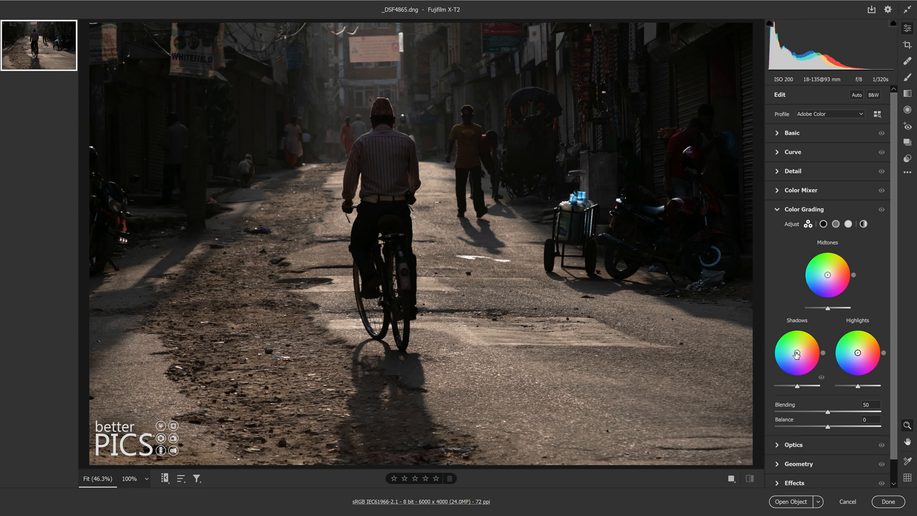
mouse_move(787, 367)
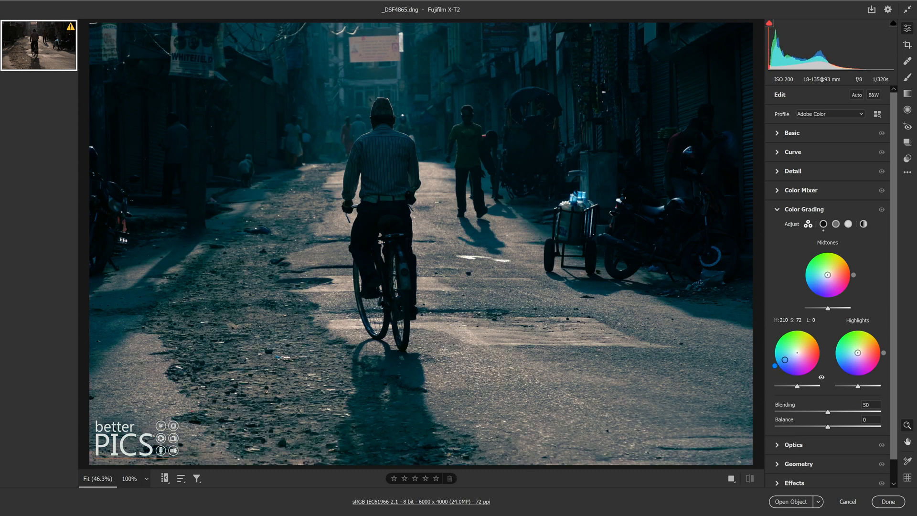
Drag the Shadows wheel to a blue tint at hue 210, saturation 72
drag(786, 359, 798, 353)
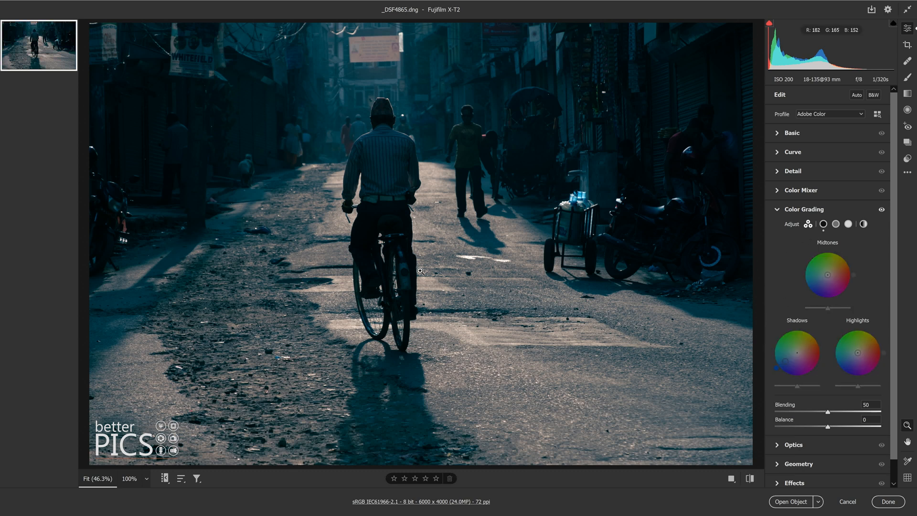
mouse_move(608, 331)
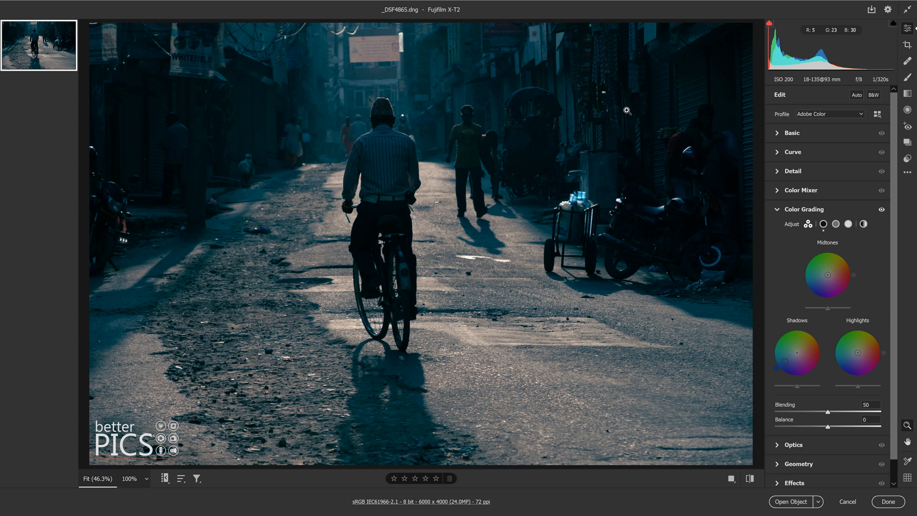
mouse_move(564, 146)
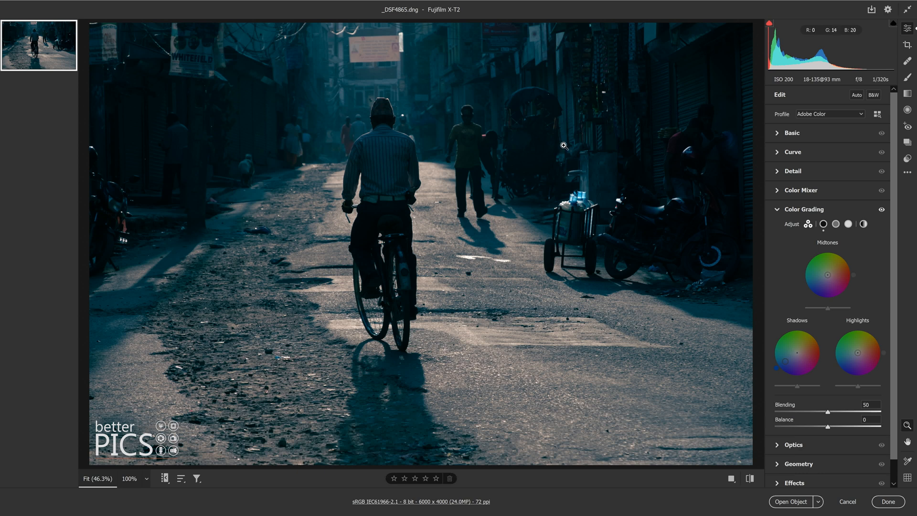
mouse_move(508, 200)
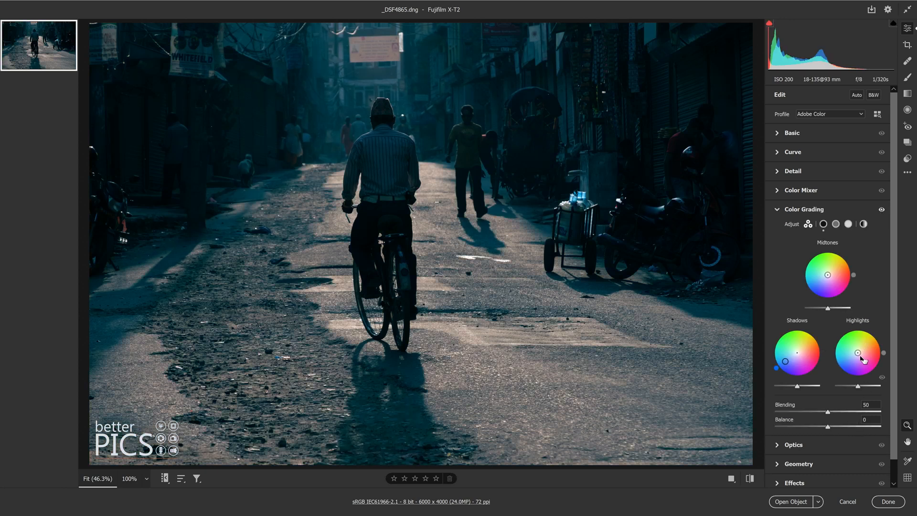
Settle the Highlights wheel on orange near hue 30, saturation 100, after trying nearby hues
drag(857, 352, 869, 329)
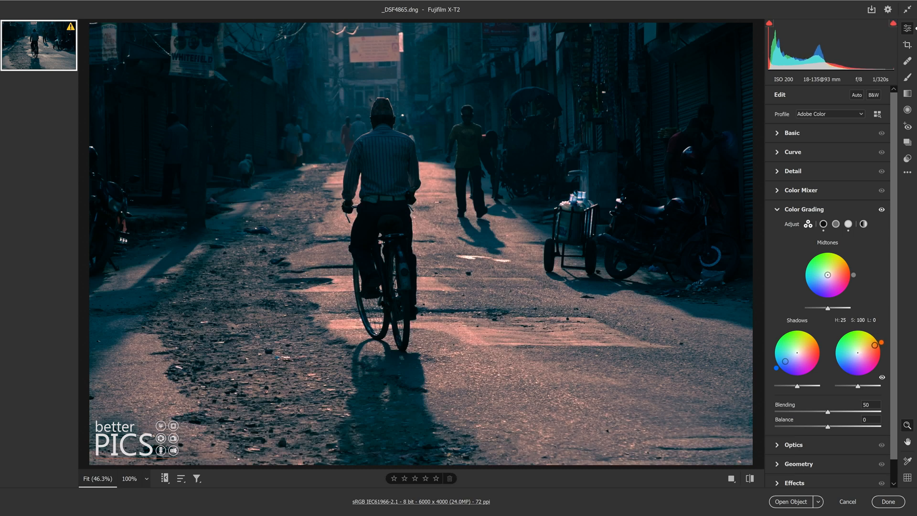
drag(857, 353, 859, 354)
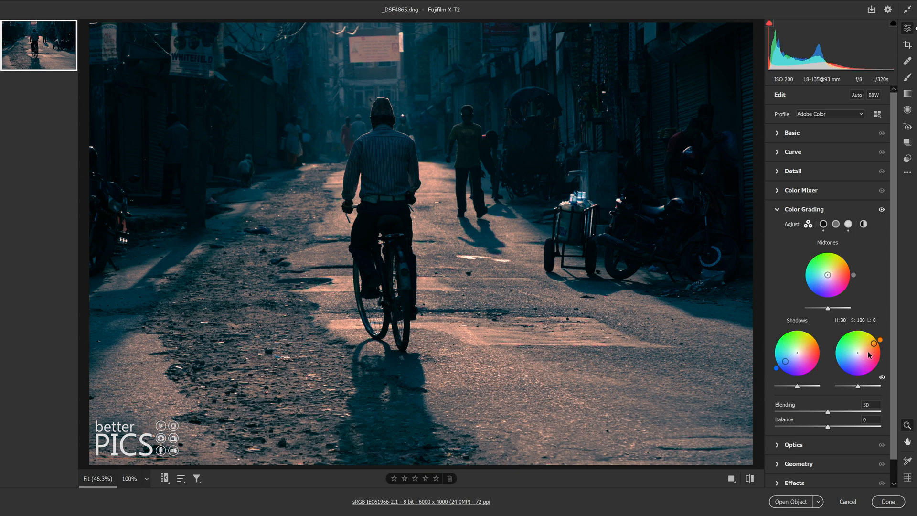
drag(871, 341, 866, 353)
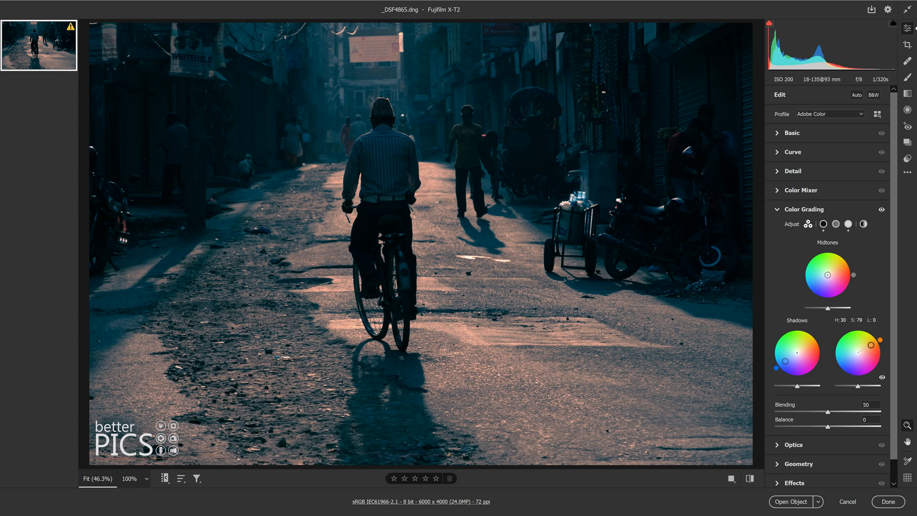
drag(866, 351, 871, 345)
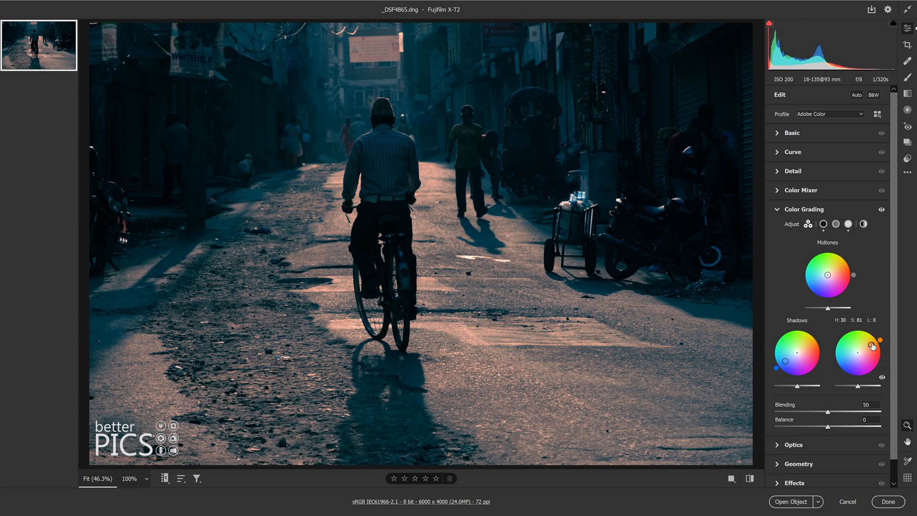
drag(876, 344, 878, 341)
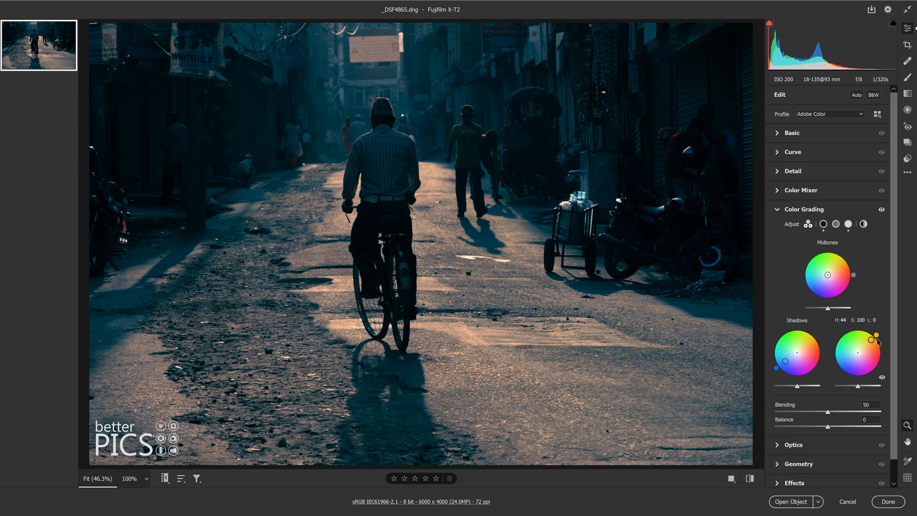
drag(876, 341, 883, 348)
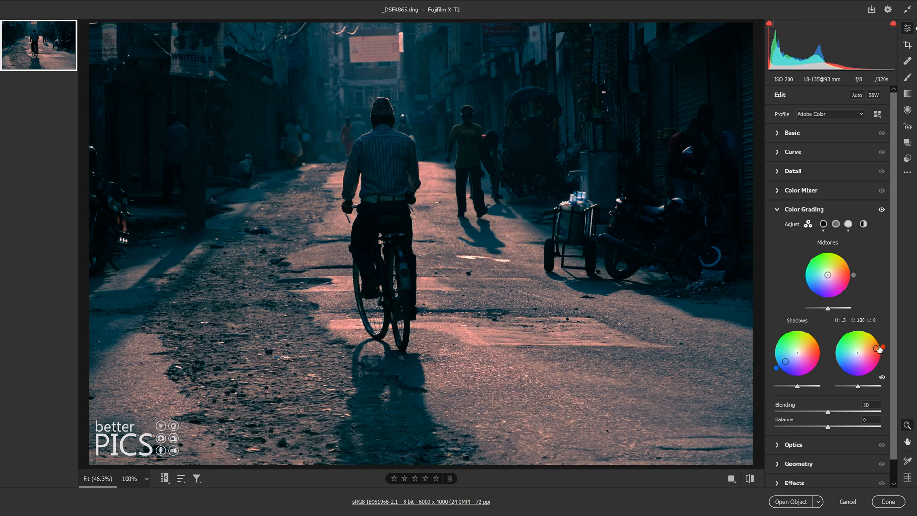
drag(883, 348, 873, 344)
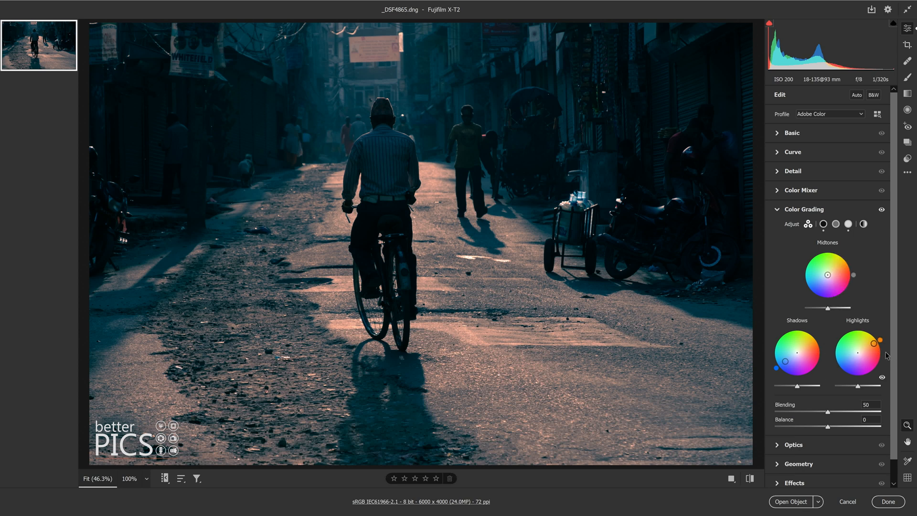
mouse_move(860, 365)
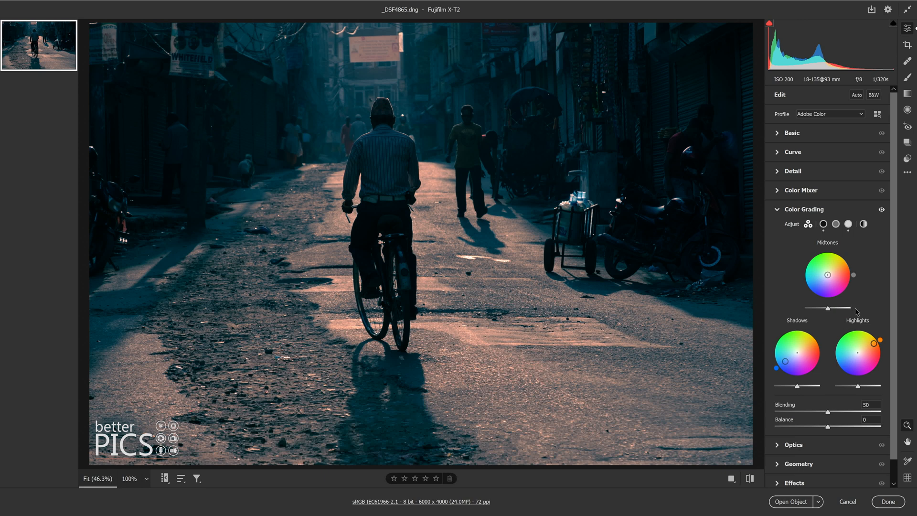
mouse_move(848, 324)
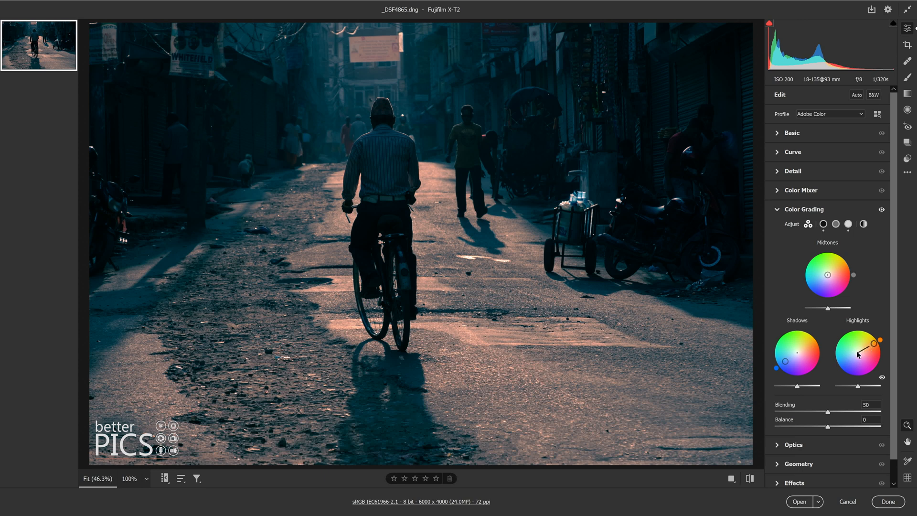
Fine-tune the Highlights tint, ending at hue 34 with saturation 100
drag(868, 352, 872, 349)
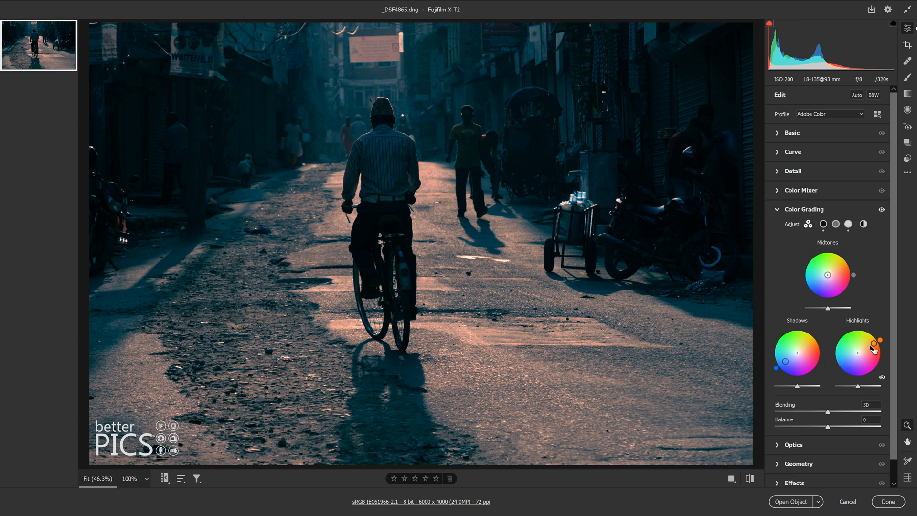
drag(857, 353, 865, 342)
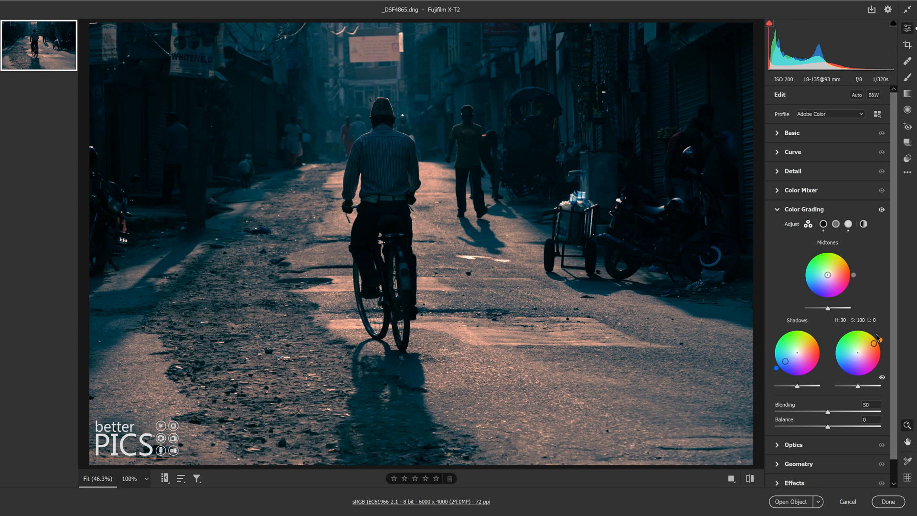
drag(872, 341, 868, 339)
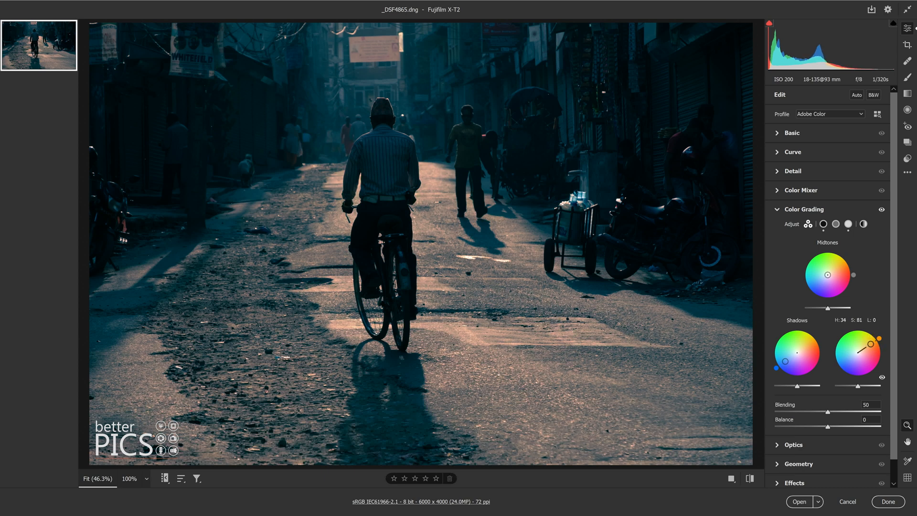
drag(870, 337, 857, 342)
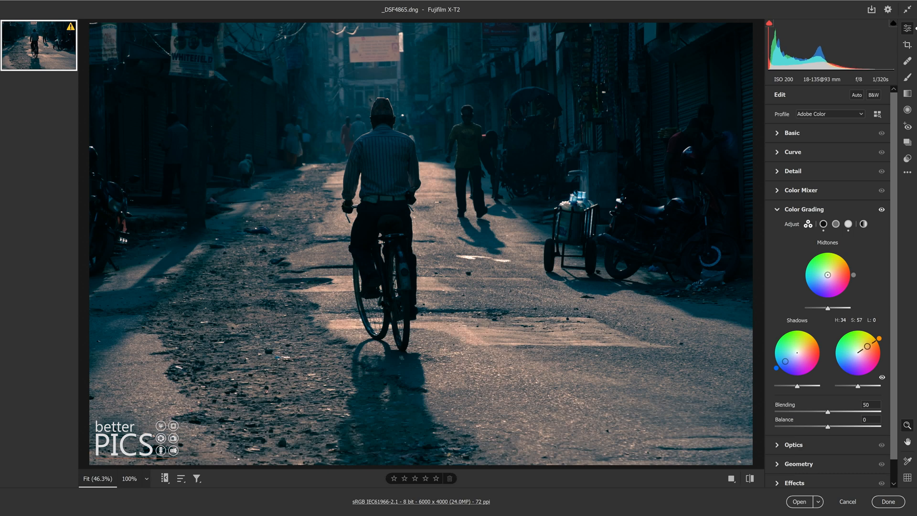
drag(865, 341, 872, 346)
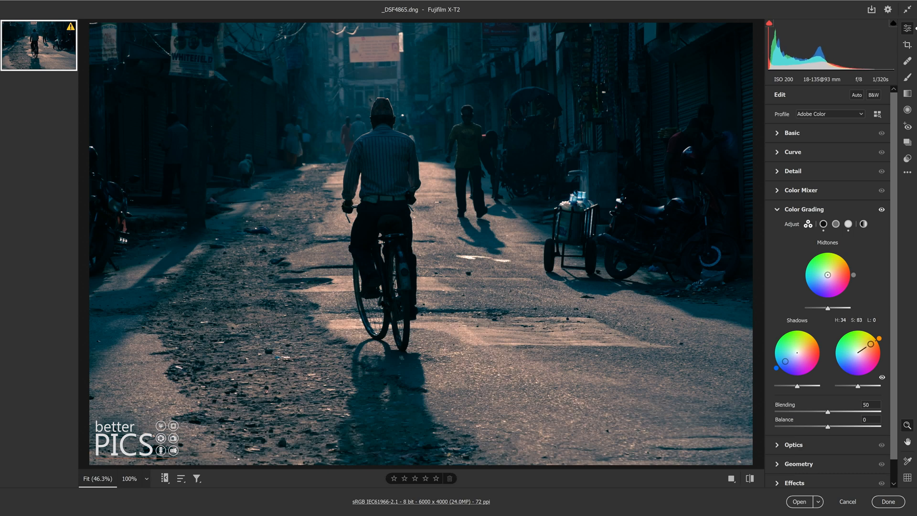
drag(877, 339, 874, 342)
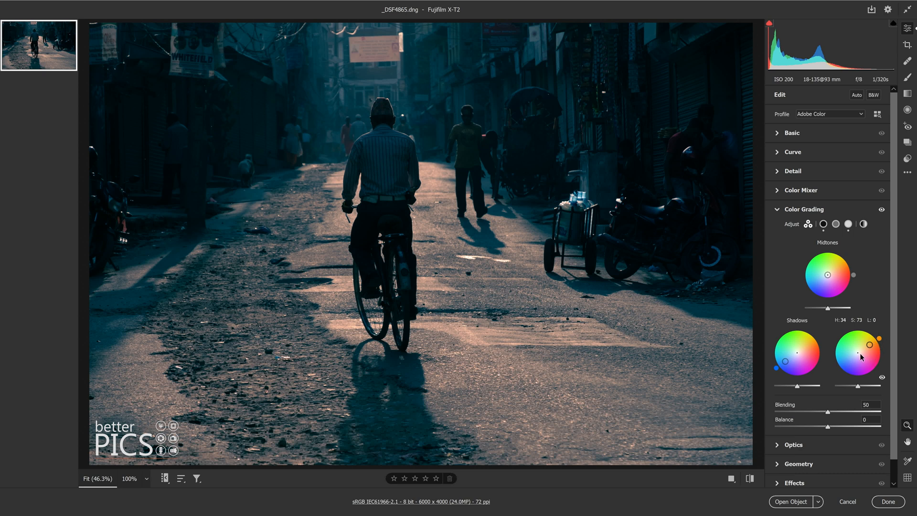
drag(865, 345, 871, 339)
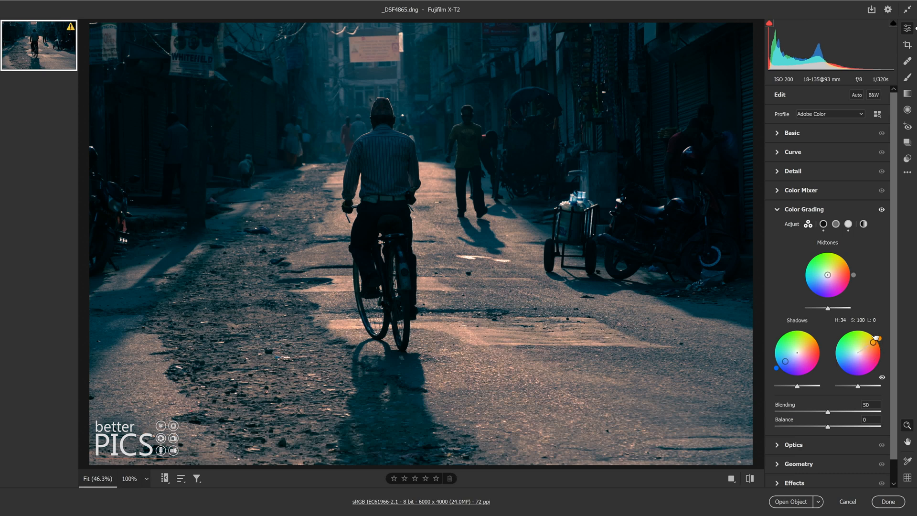
drag(871, 339, 878, 344)
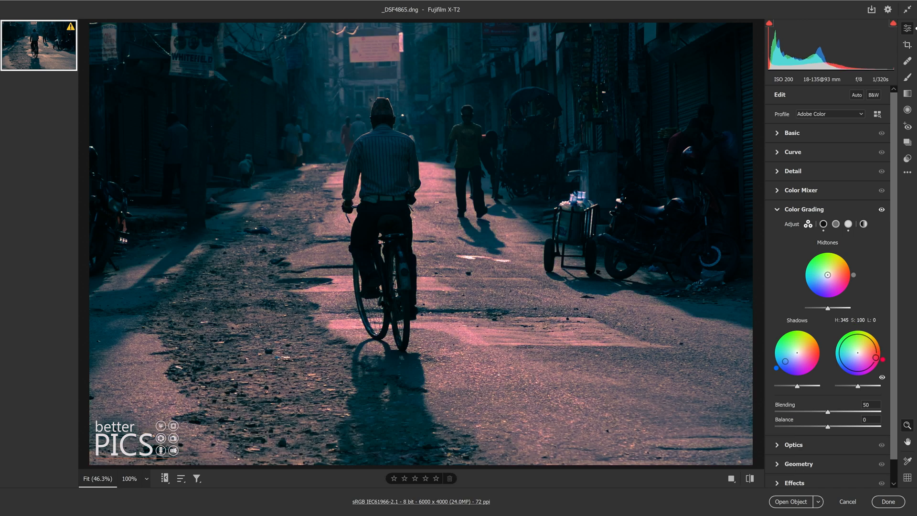
drag(884, 361, 879, 342)
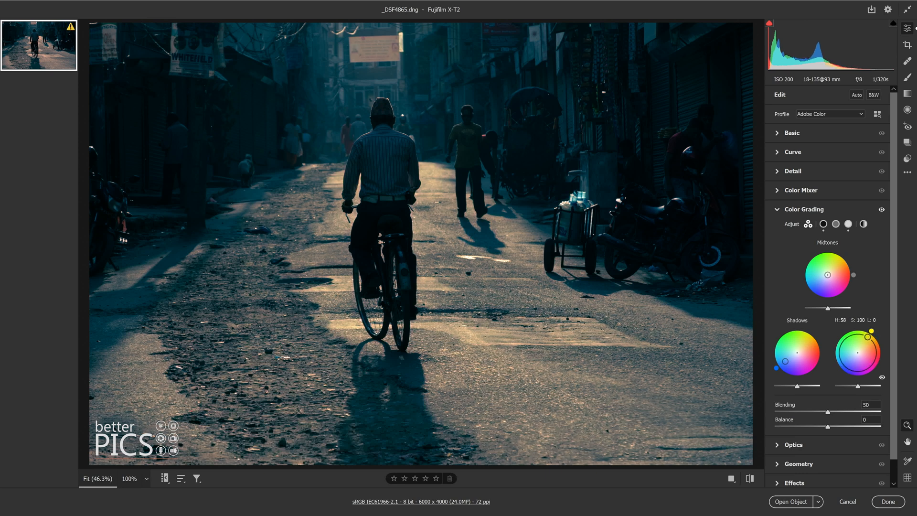
drag(871, 332, 879, 335)
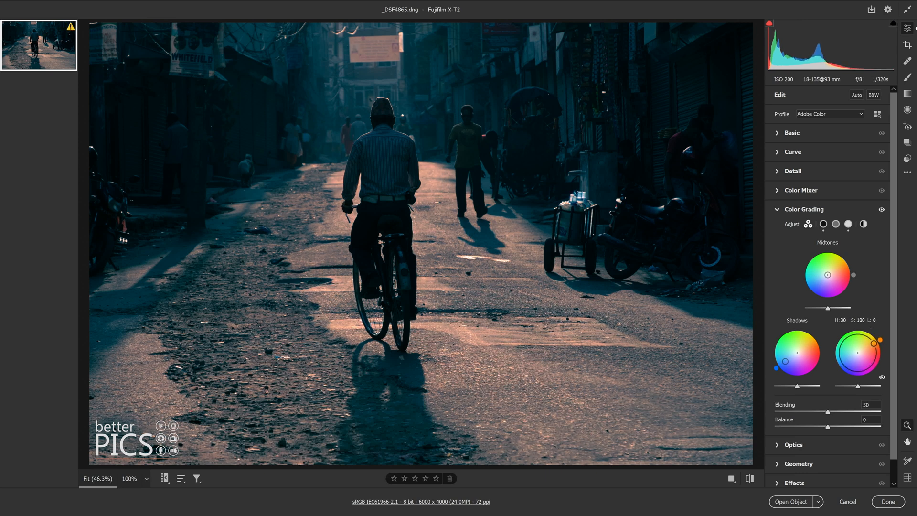
drag(883, 344, 878, 347)
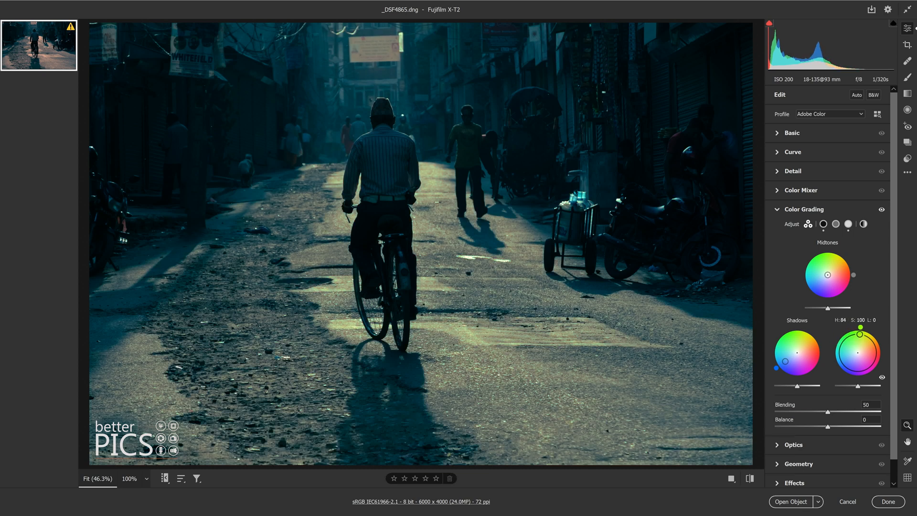
drag(862, 332, 876, 339)
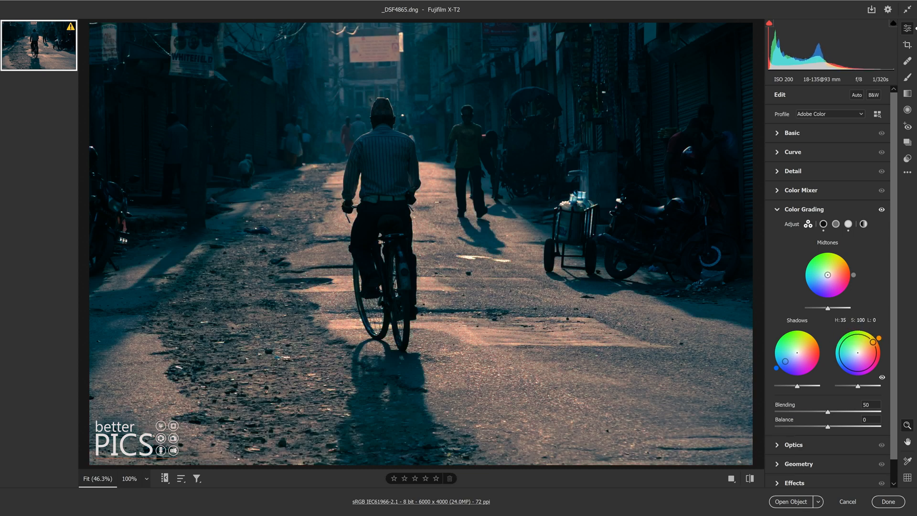
drag(876, 335, 879, 338)
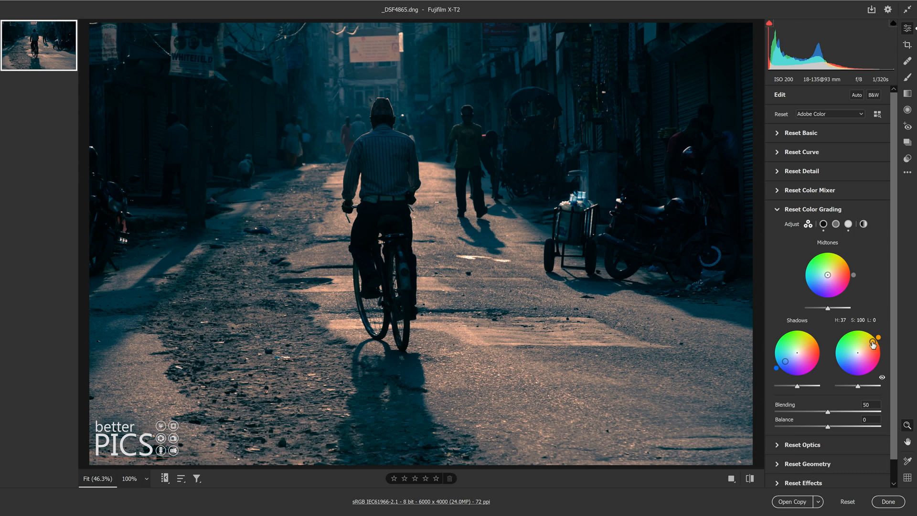
Ease Highlights saturation back to about 83, keeping hue near 35
drag(879, 342, 870, 344)
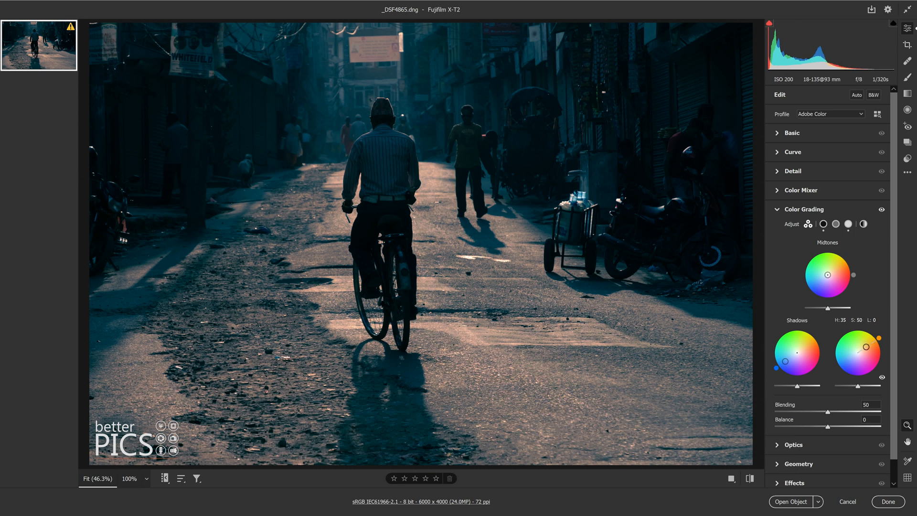
drag(865, 347, 872, 345)
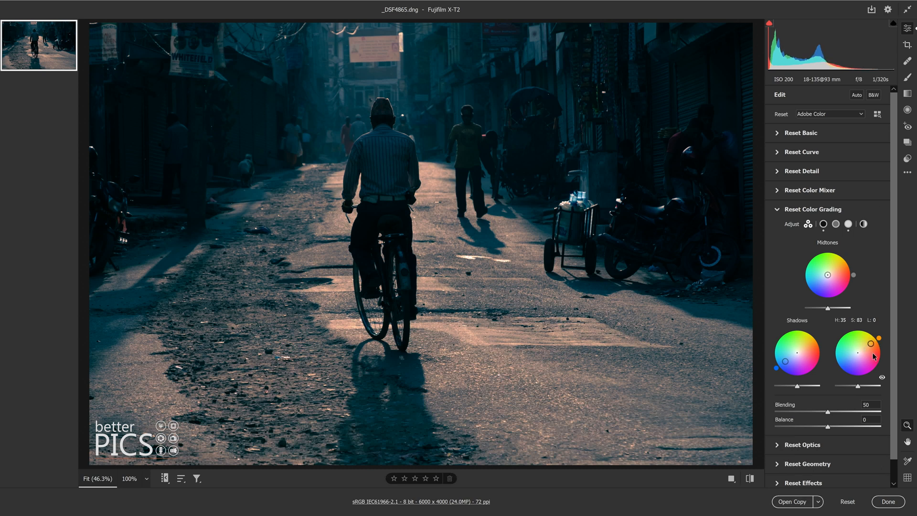
drag(876, 344, 870, 351)
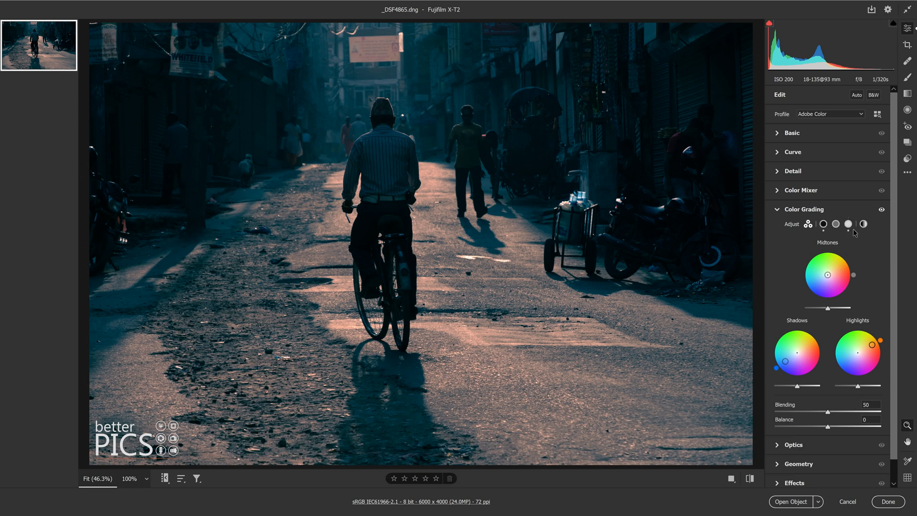
Enlarge the Highlights wheel and refine its tint to hue 30, saturation about 94
click(863, 224)
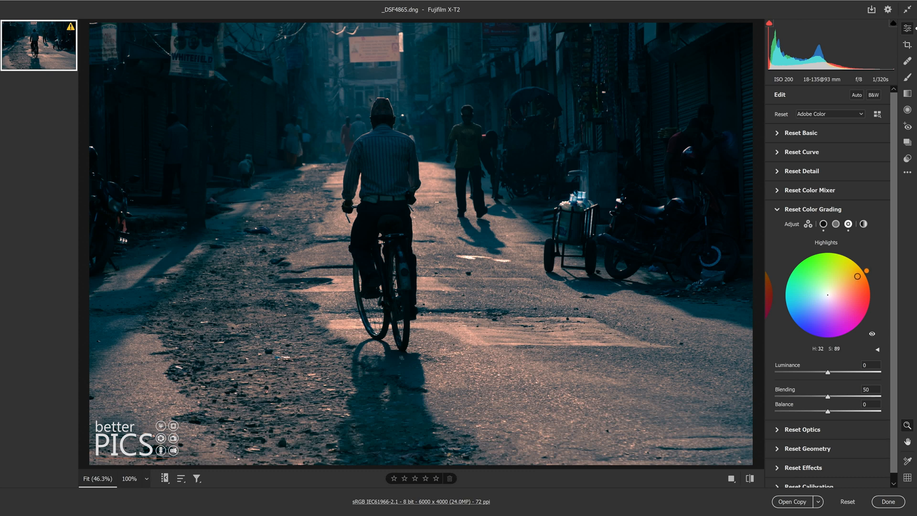
drag(857, 276, 857, 279)
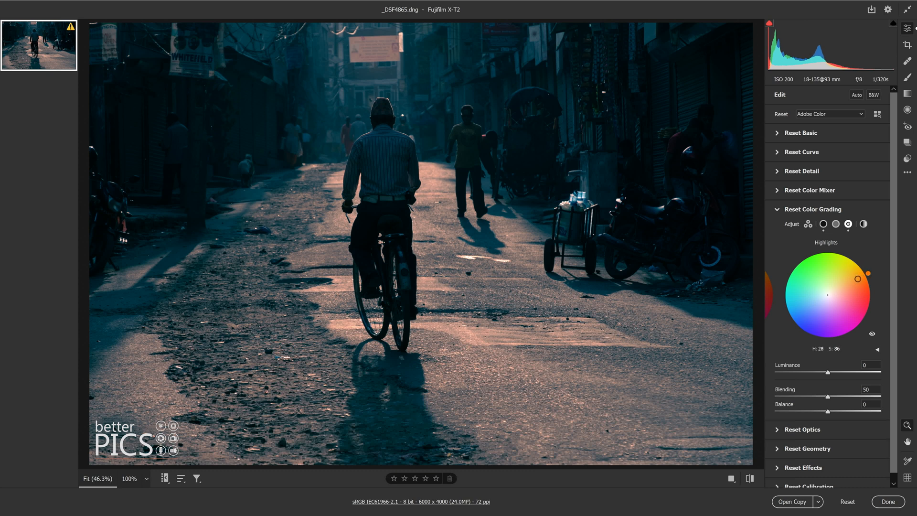
drag(870, 273, 871, 273)
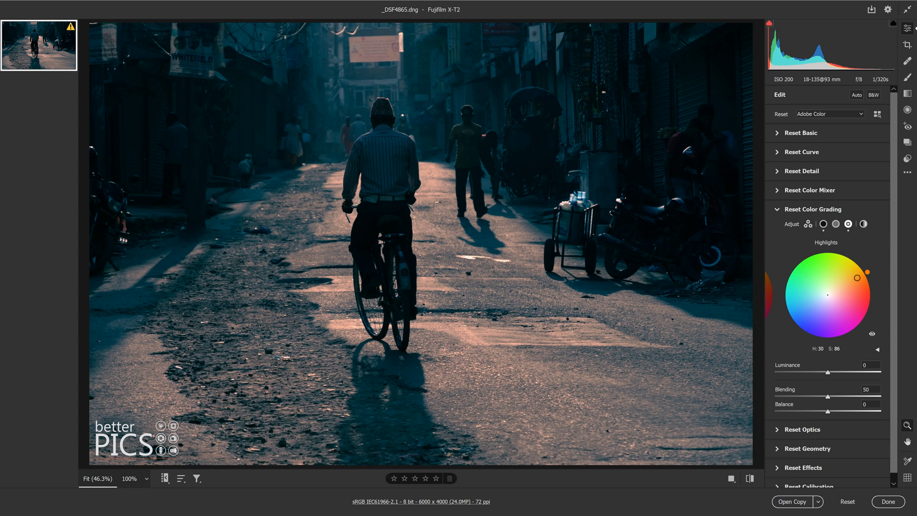
drag(873, 277, 861, 279)
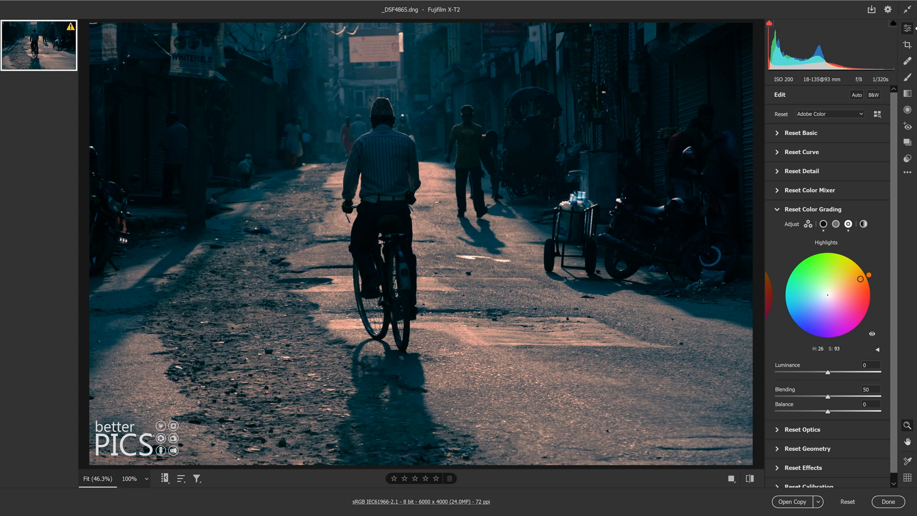
drag(868, 276, 860, 278)
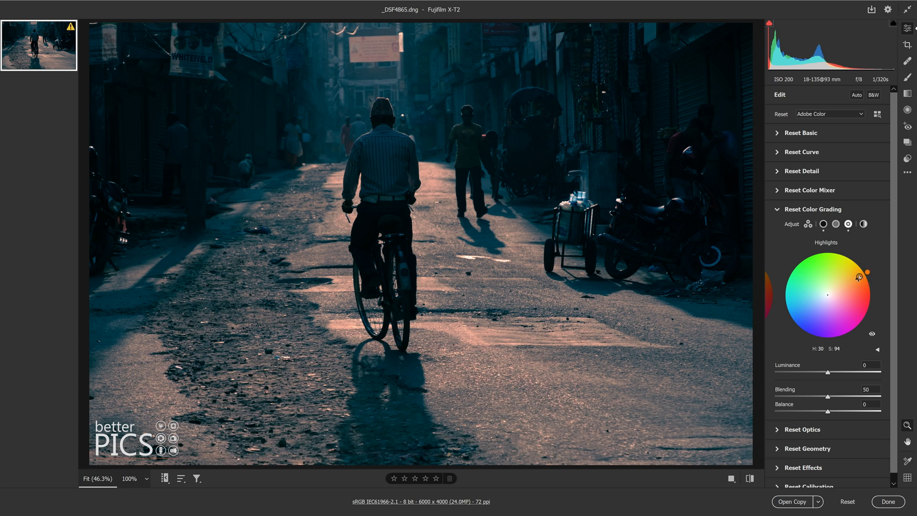
drag(867, 273, 860, 277)
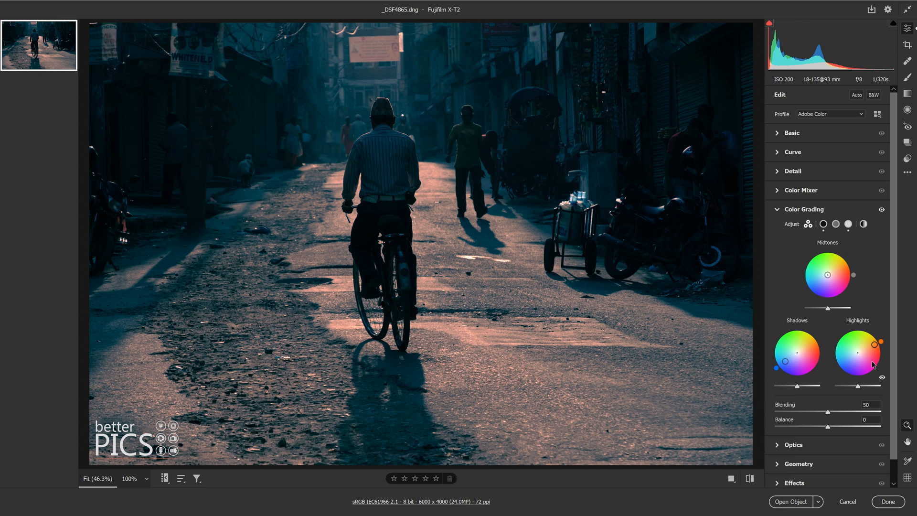
drag(881, 342, 883, 355)
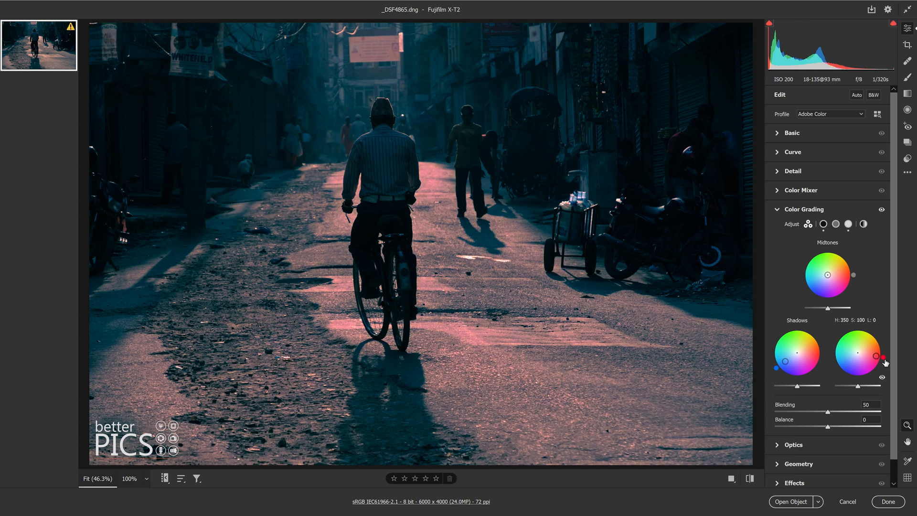
drag(876, 355, 852, 330)
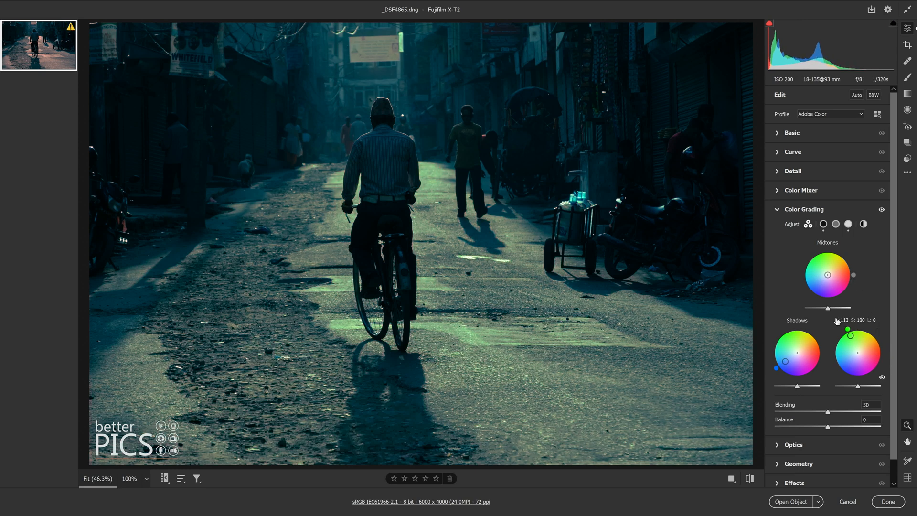
drag(871, 336, 874, 339)
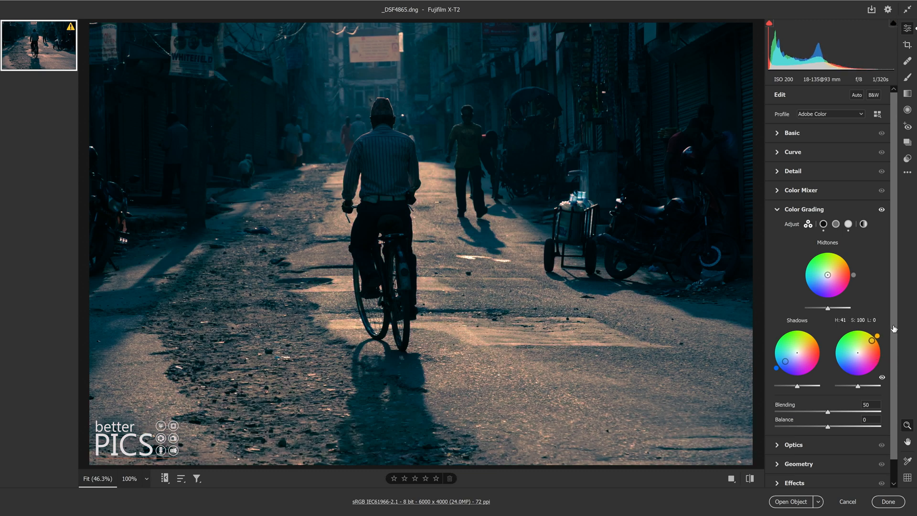
drag(883, 339, 879, 341)
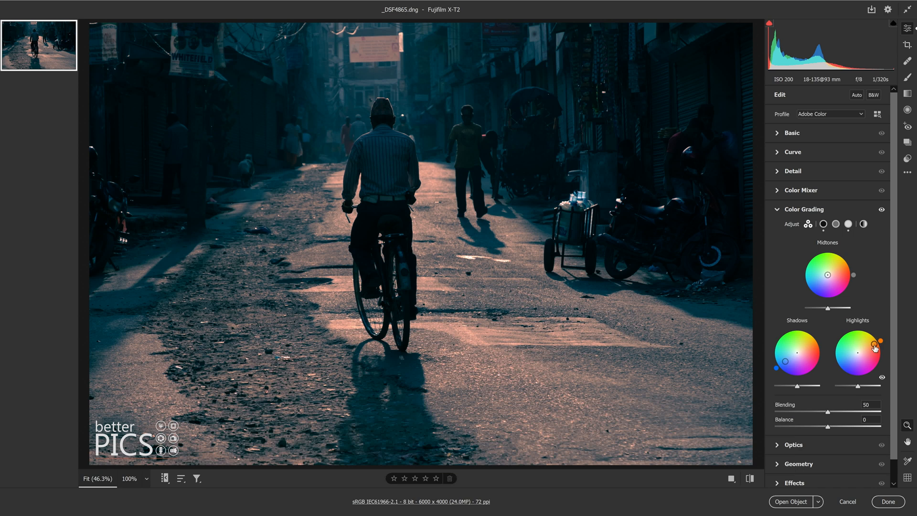
drag(880, 345, 873, 349)
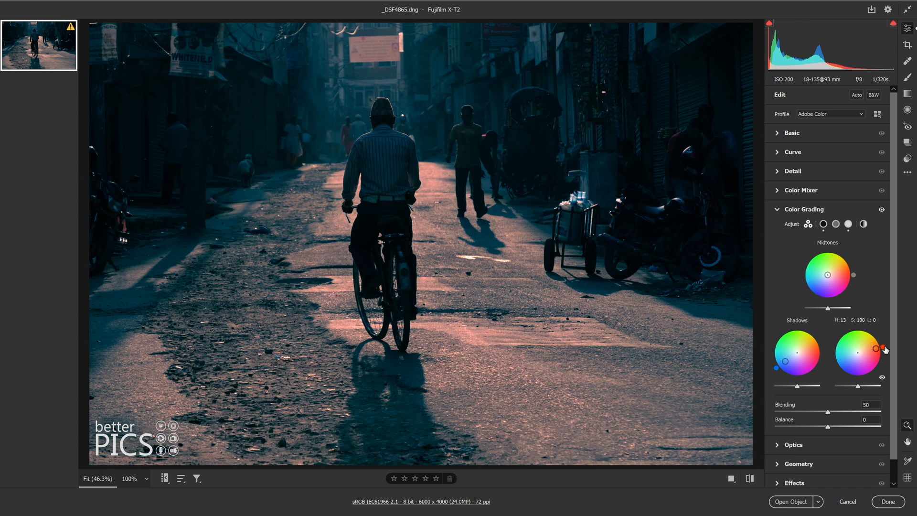
drag(874, 348, 883, 345)
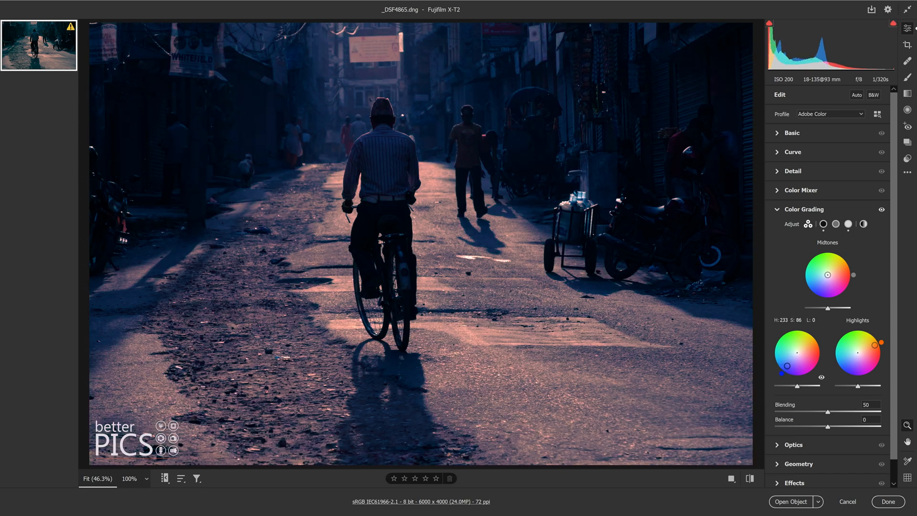
drag(788, 368, 782, 364)
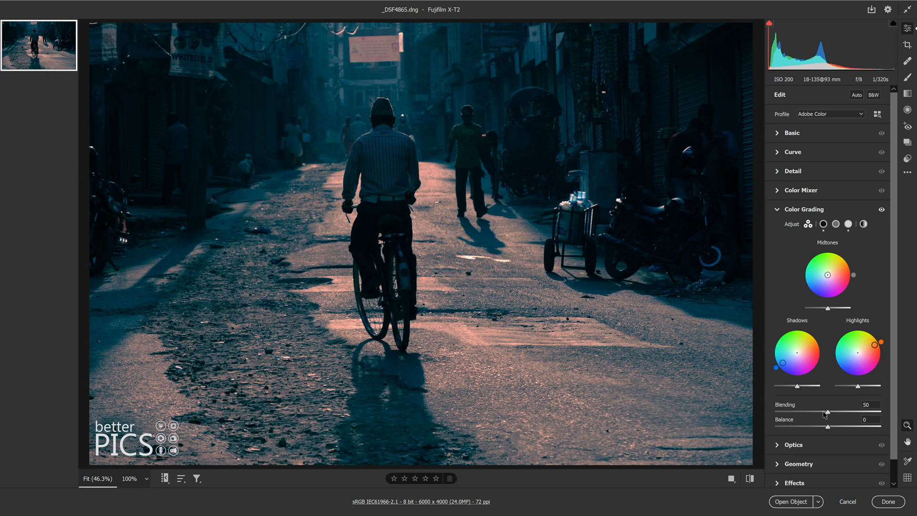
Try Blending at 0 and around 69 before settling it at 50
drag(826, 412, 794, 412)
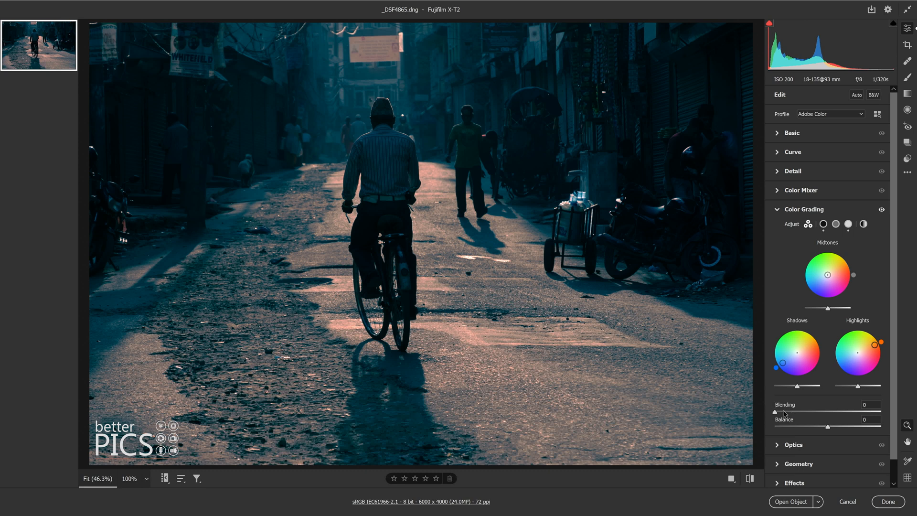
drag(781, 412, 878, 412)
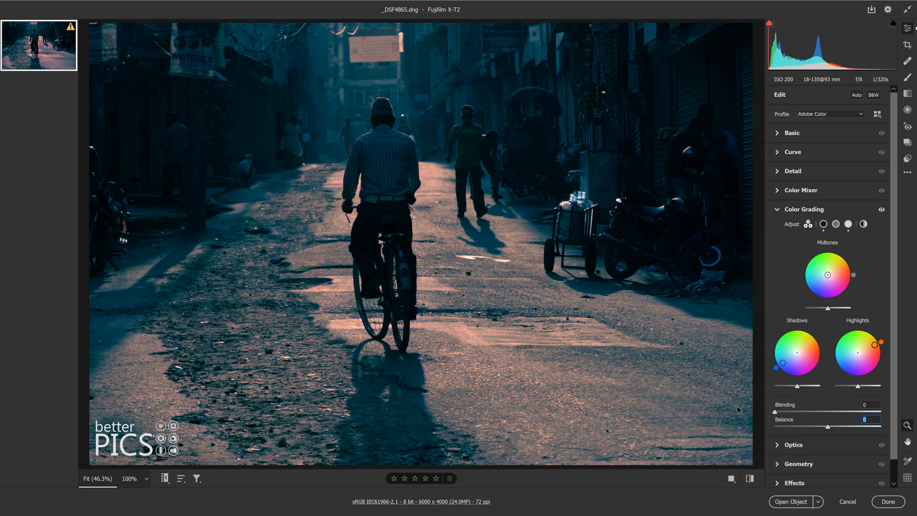
mouse_move(459, 277)
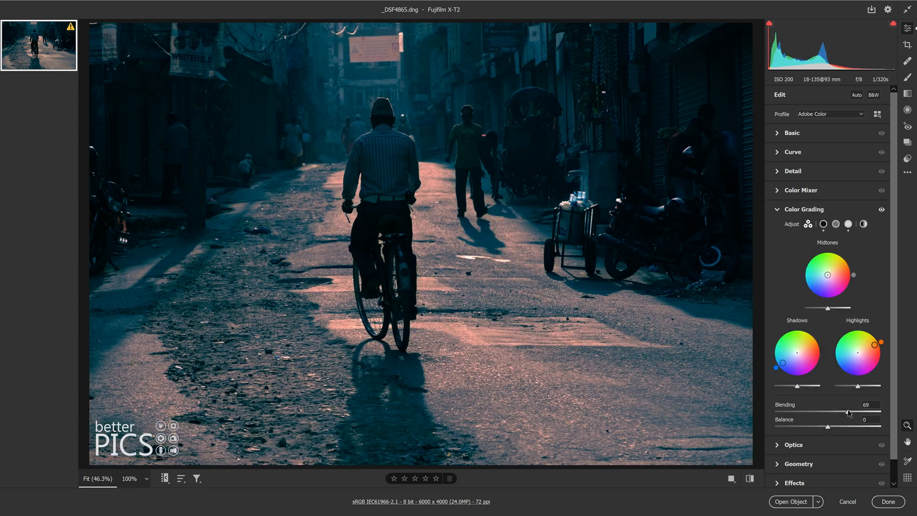
drag(848, 412, 880, 411)
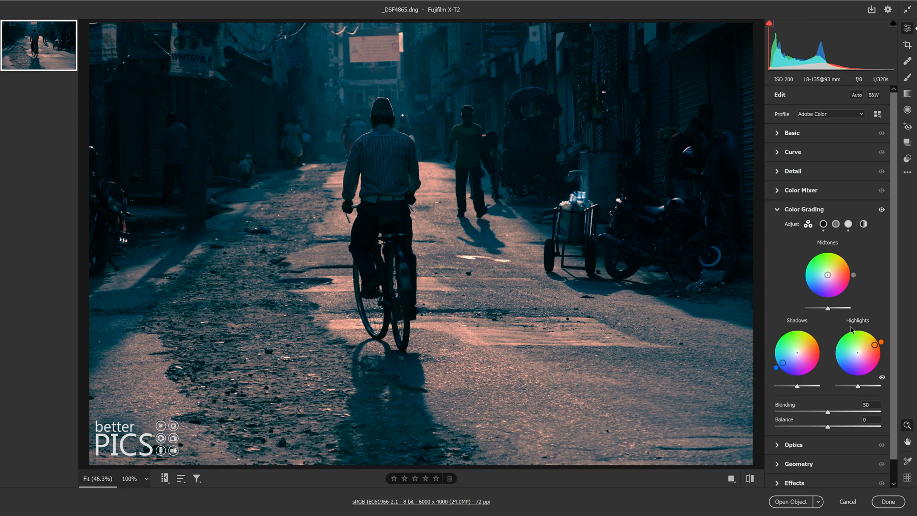
mouse_move(866, 344)
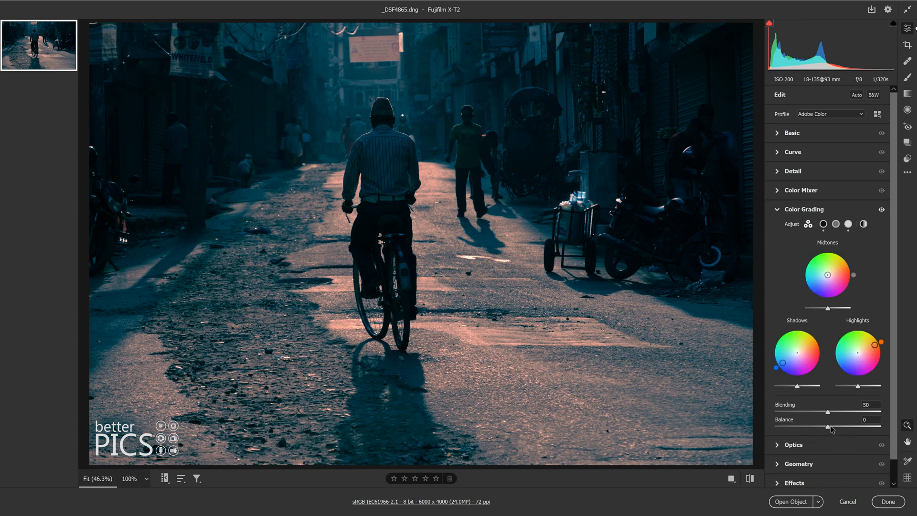
Push the Color Grading Balance up to about +90, then back near neutral
drag(828, 427, 845, 427)
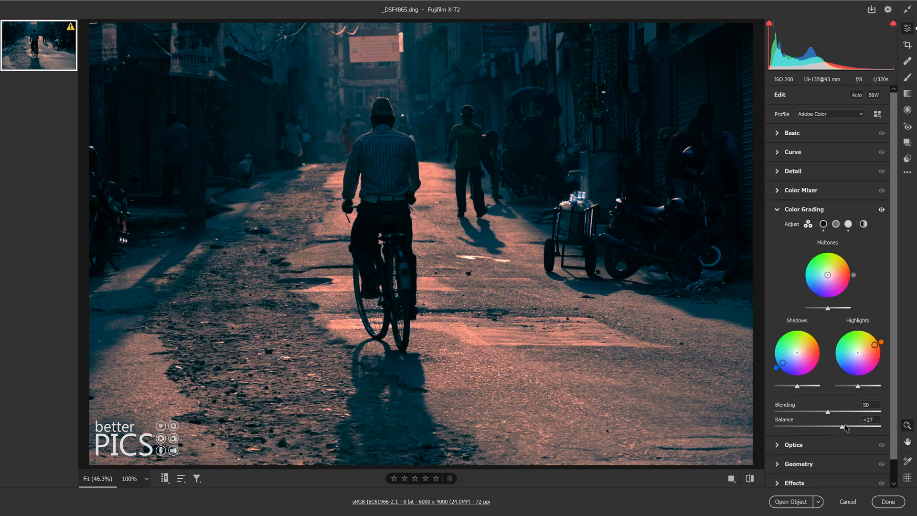
drag(845, 427, 857, 427)
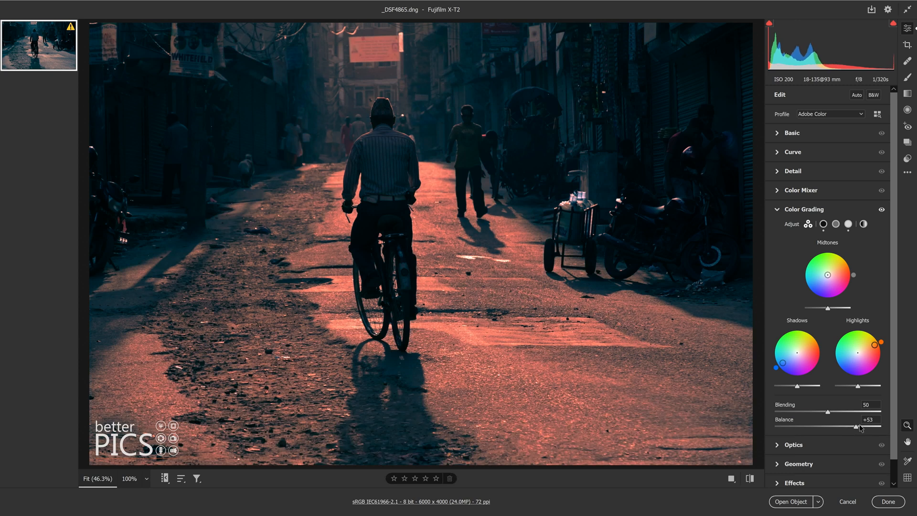
drag(857, 426, 868, 425)
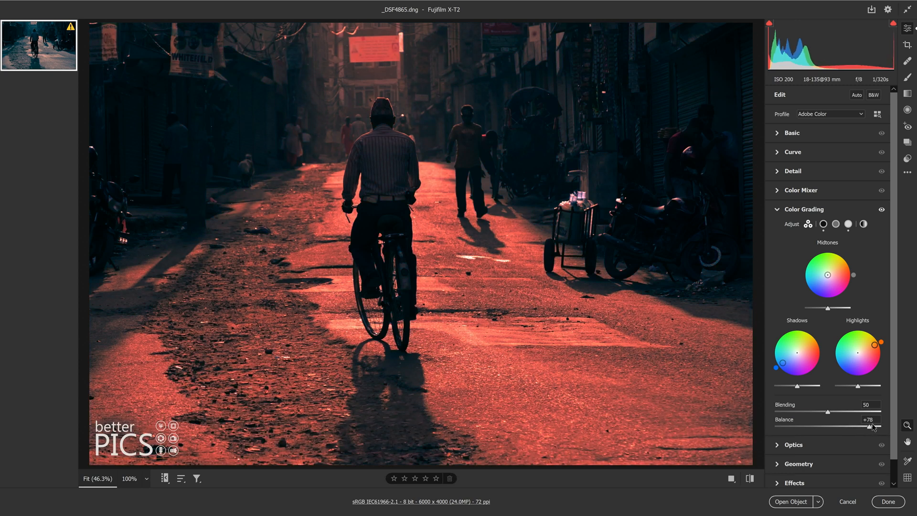
drag(871, 426, 883, 426)
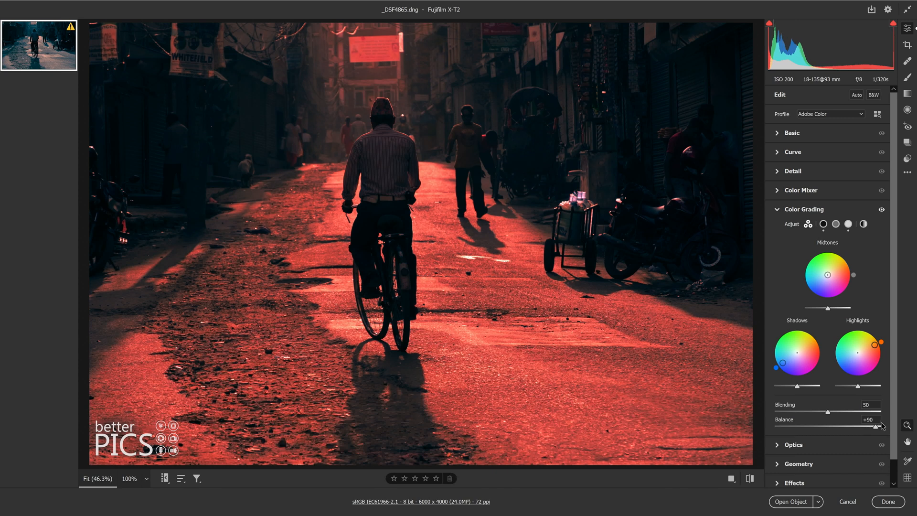
drag(883, 427, 826, 427)
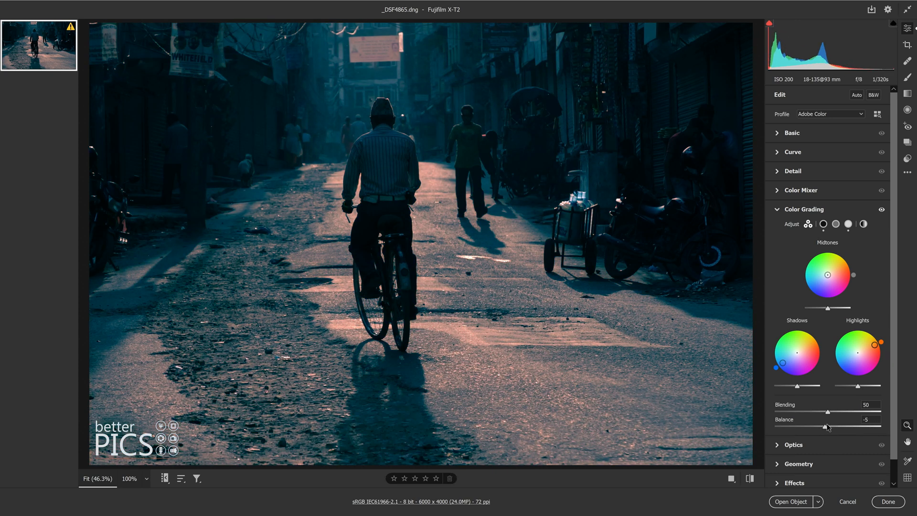
Drop Balance to -93, then settle it at -12 for a slight cool bias
drag(825, 427, 778, 428)
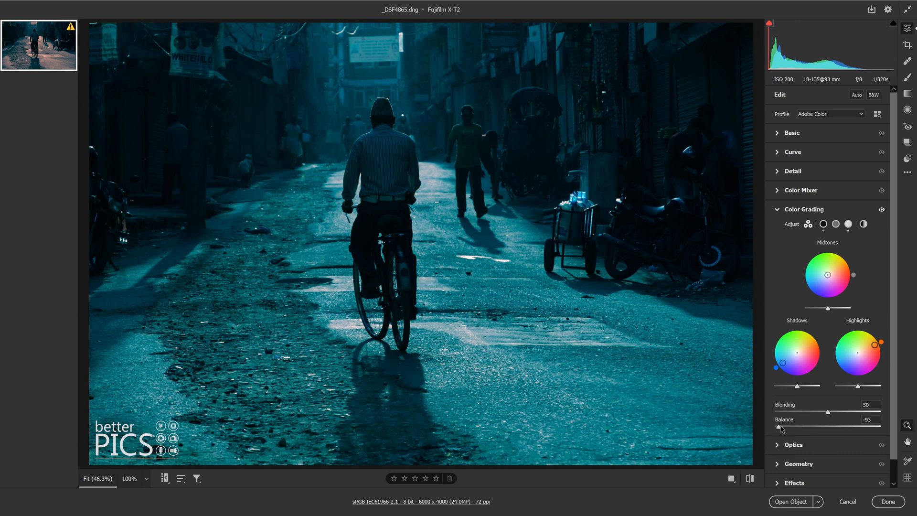
drag(779, 426, 817, 426)
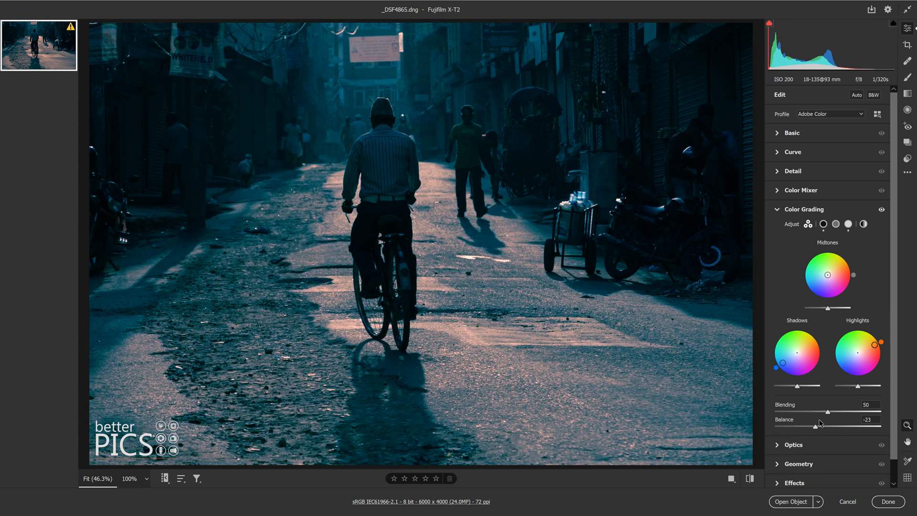
drag(815, 426, 829, 426)
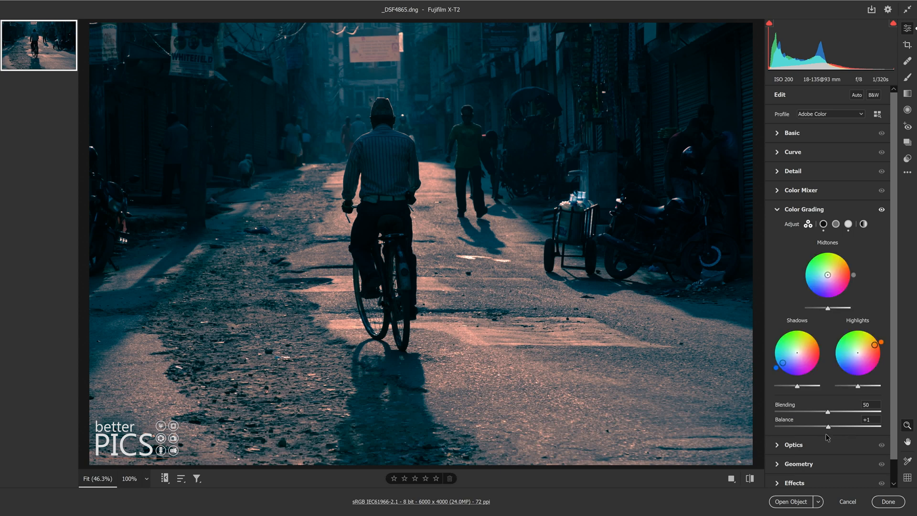
drag(844, 427, 818, 428)
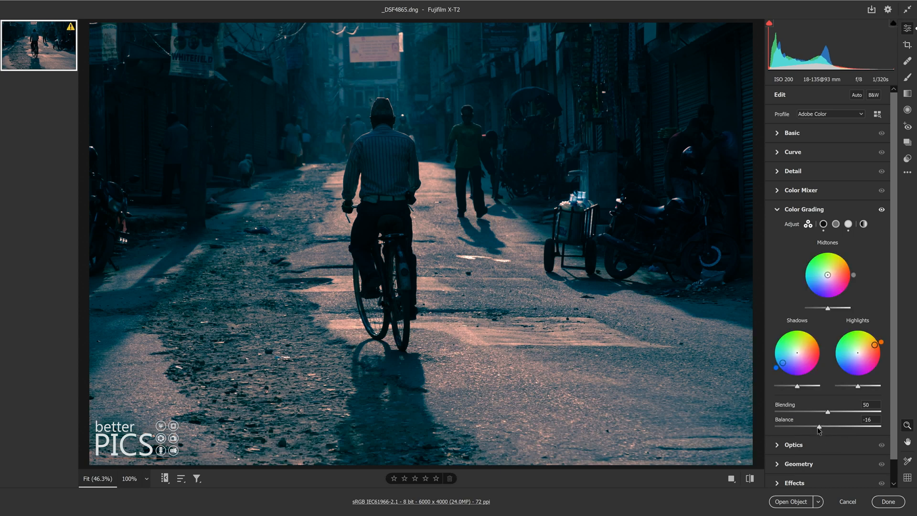
drag(818, 429, 825, 429)
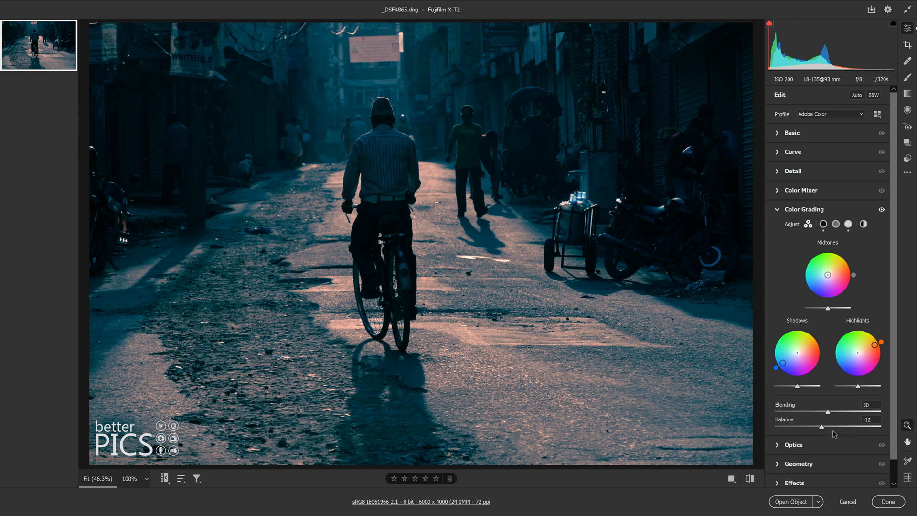
mouse_move(834, 428)
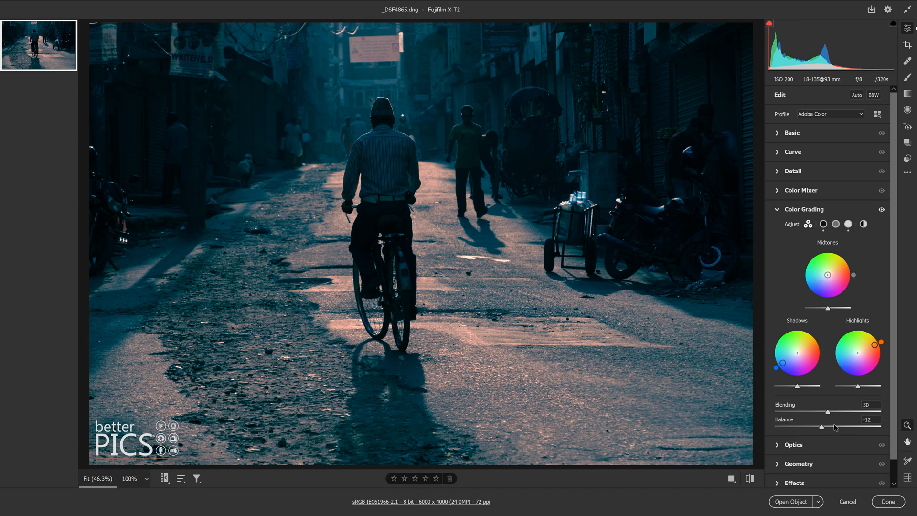
mouse_move(835, 422)
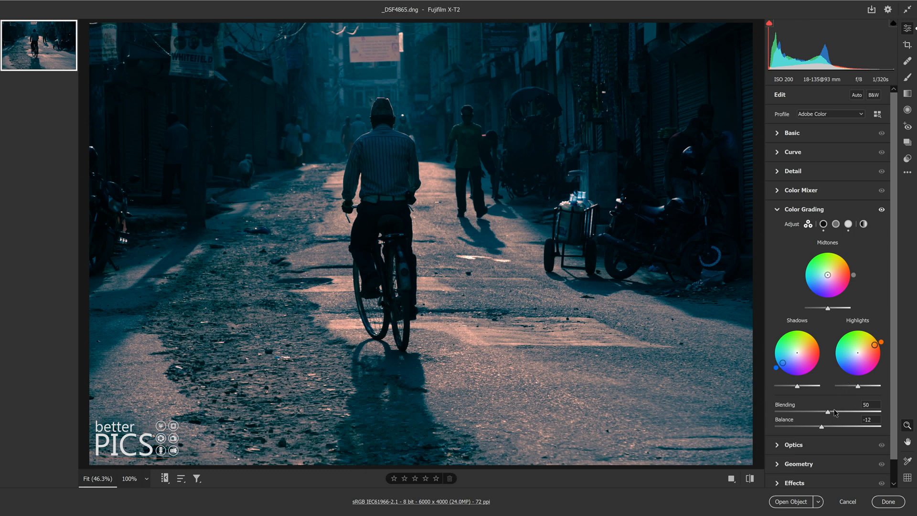
mouse_move(825, 414)
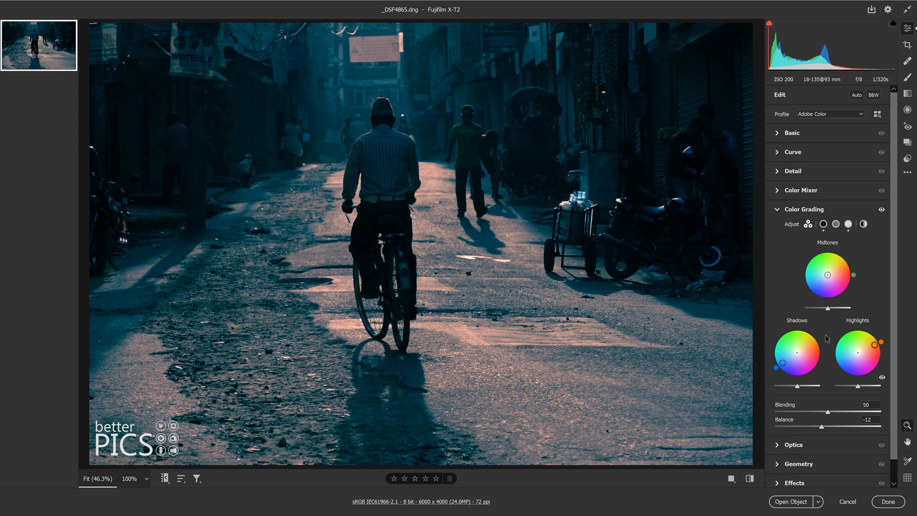
mouse_move(846, 323)
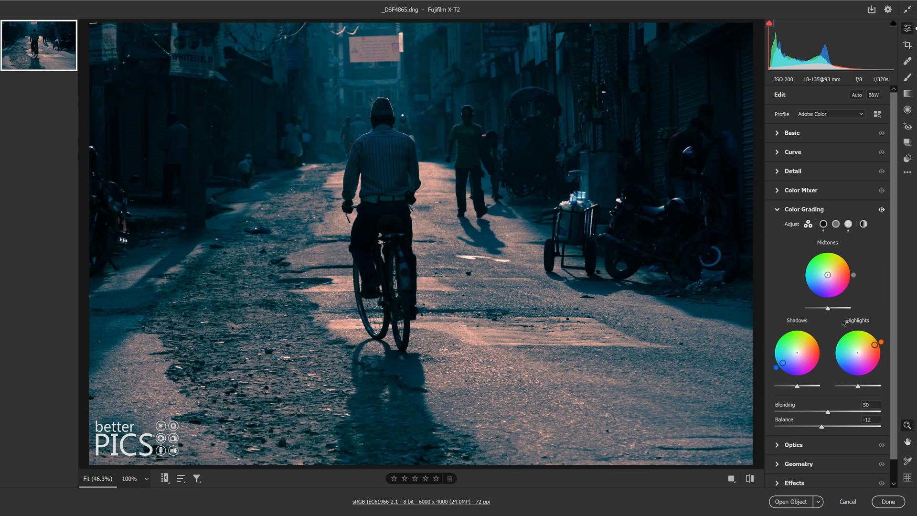
mouse_move(814, 302)
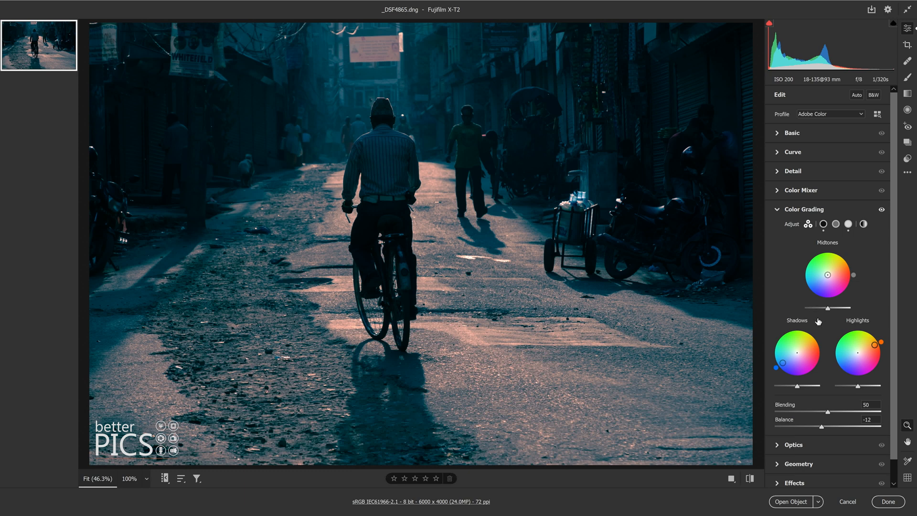
mouse_move(737, 267)
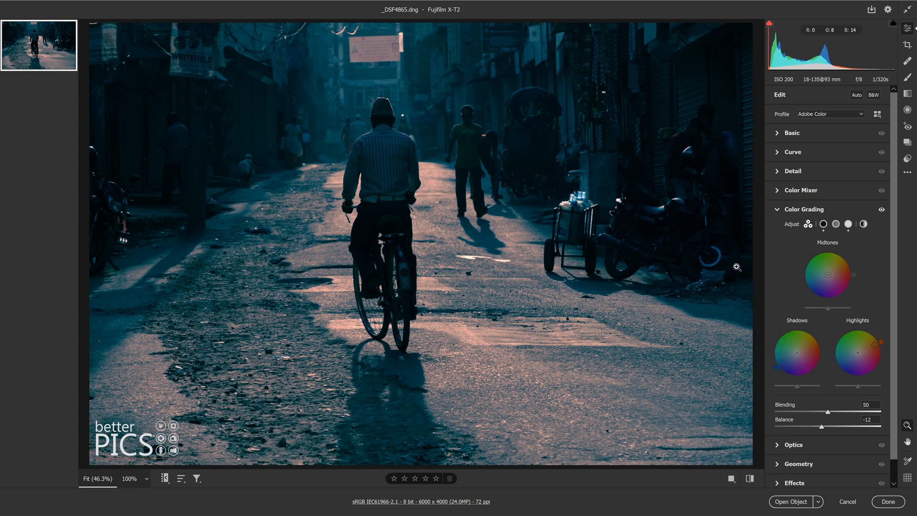
mouse_move(763, 269)
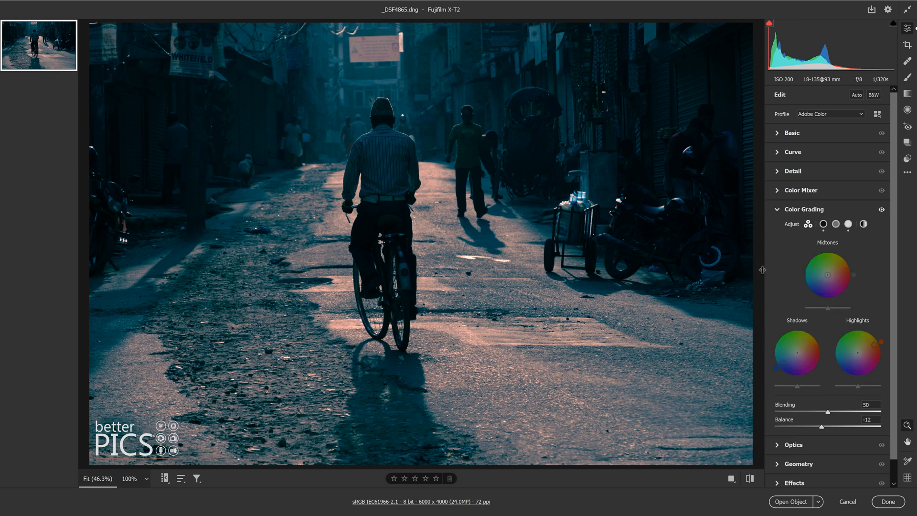
mouse_move(815, 153)
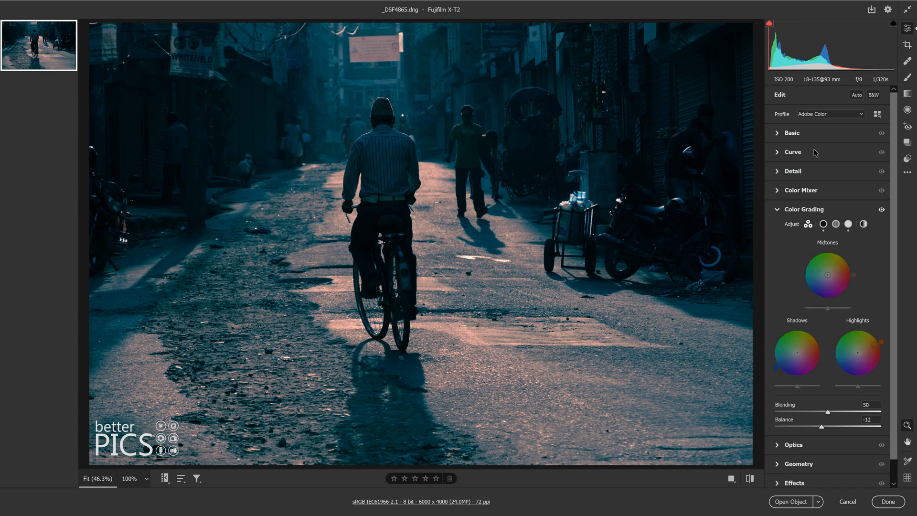
In the Basic panel, warm Temperature to 6800 and set Vibrance and Saturation to -52
click(792, 133)
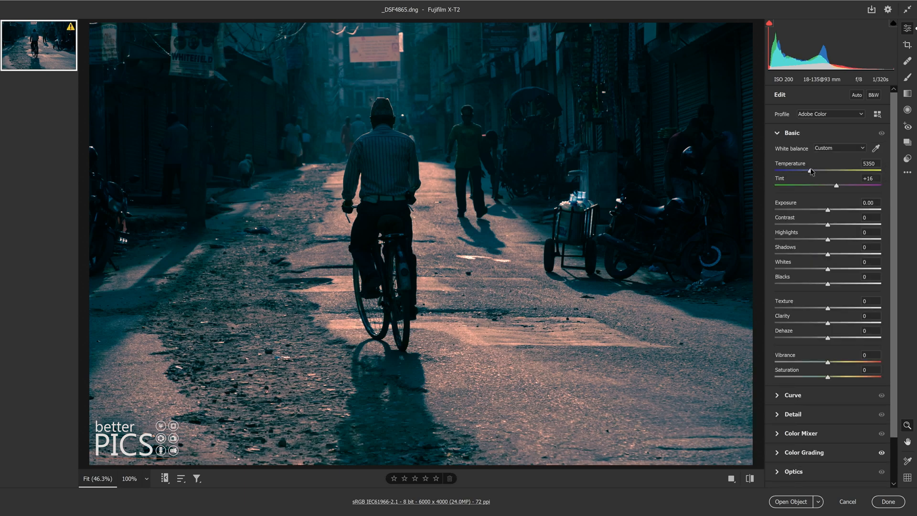
drag(802, 169, 820, 170)
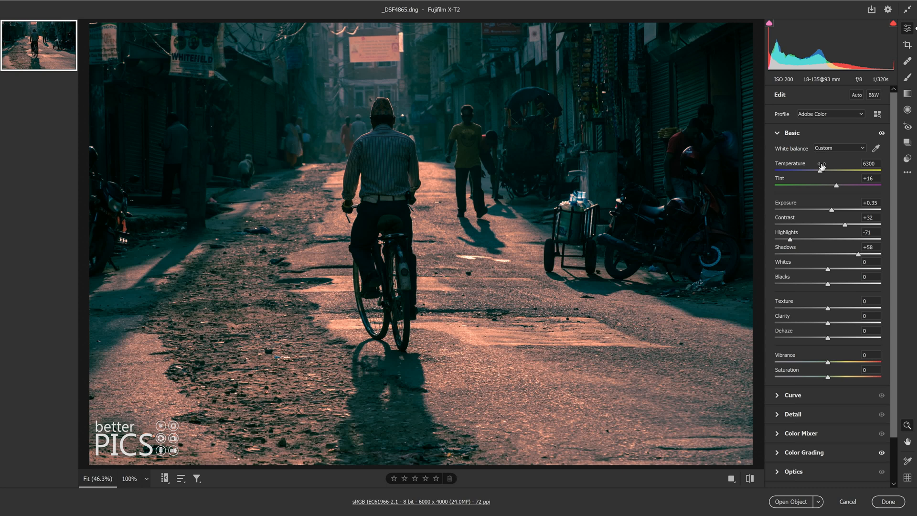
drag(836, 185, 855, 185)
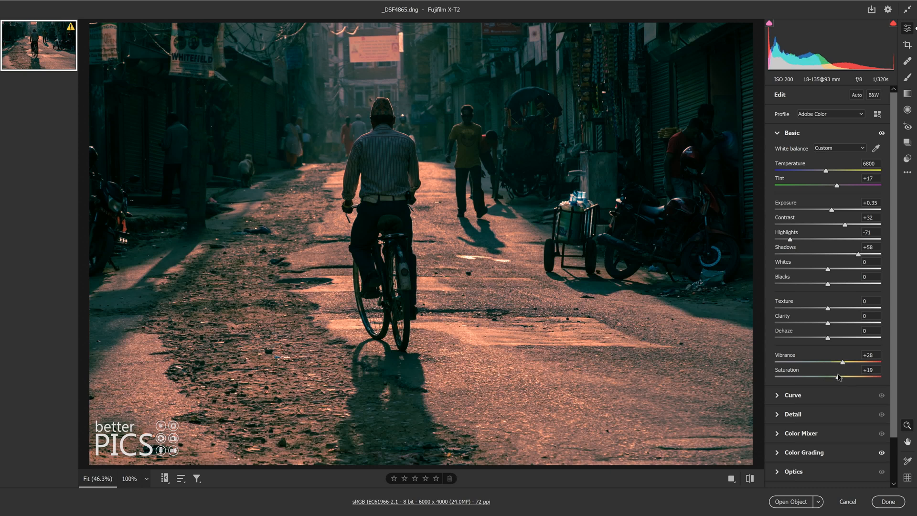
drag(842, 362, 800, 362)
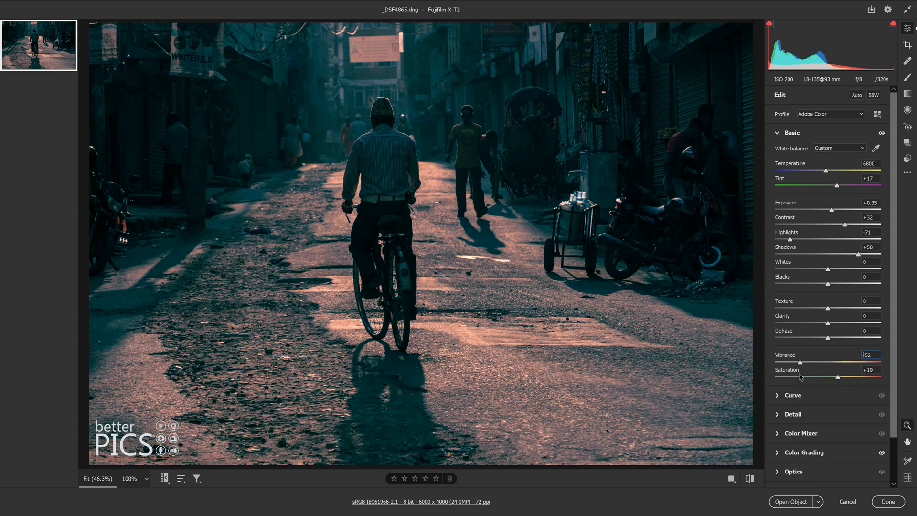
drag(838, 377, 795, 378)
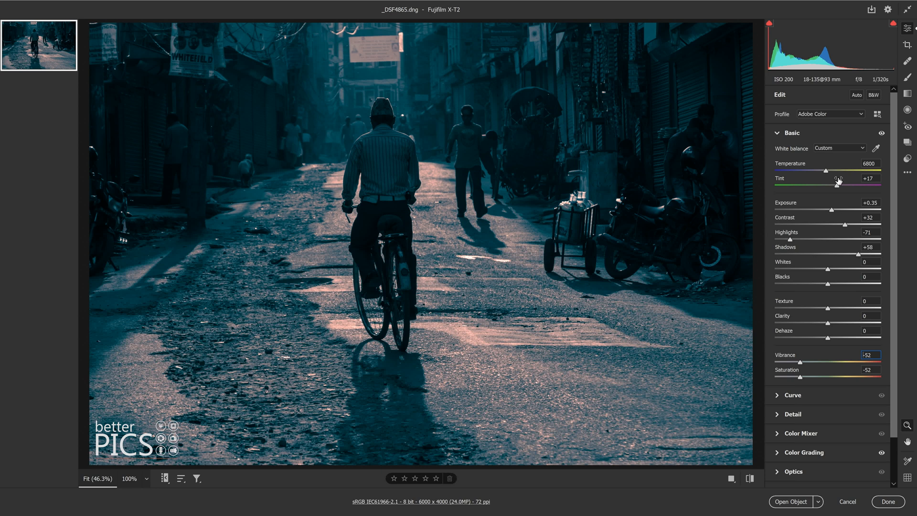
click(791, 133)
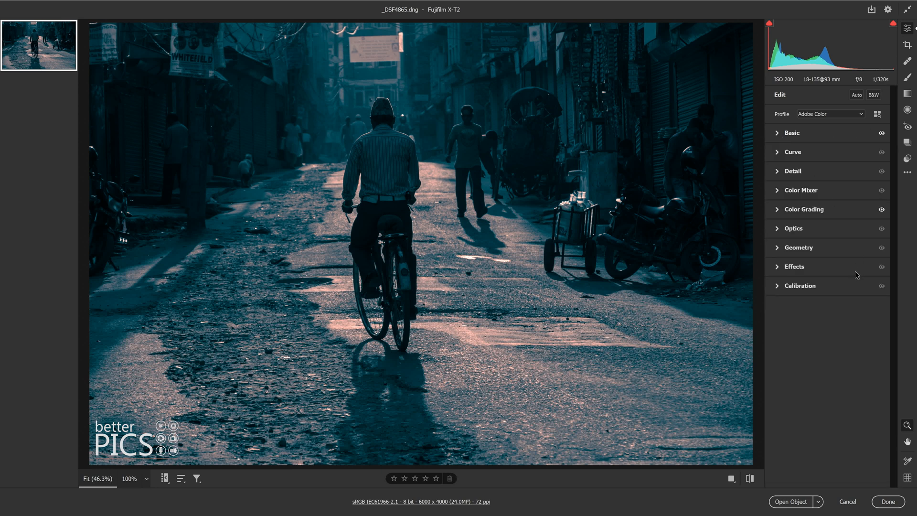
mouse_move(513, 163)
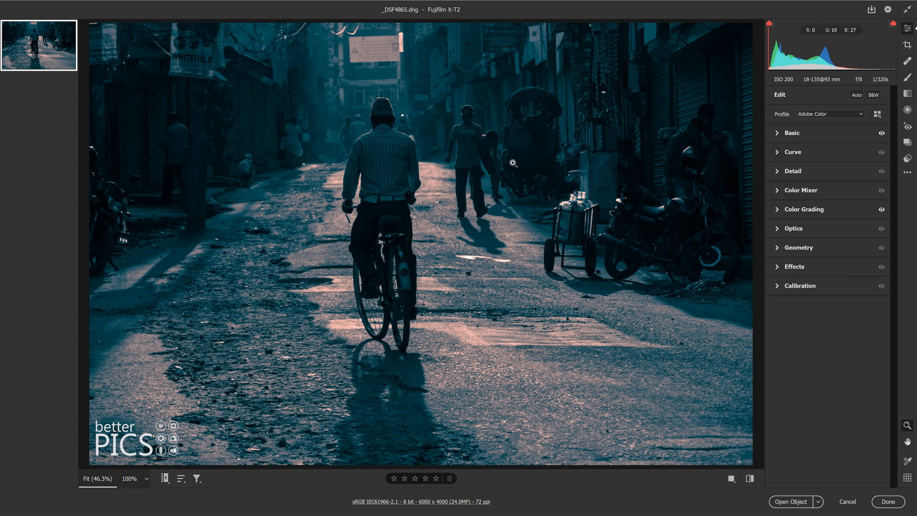
Expand the Color Grading panel to show the blue-and-orange wheels with Balance at -12
click(803, 209)
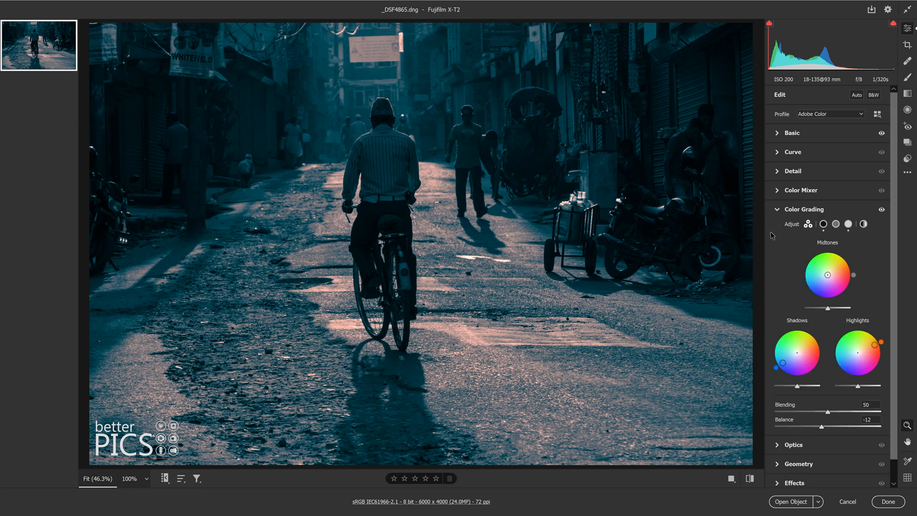